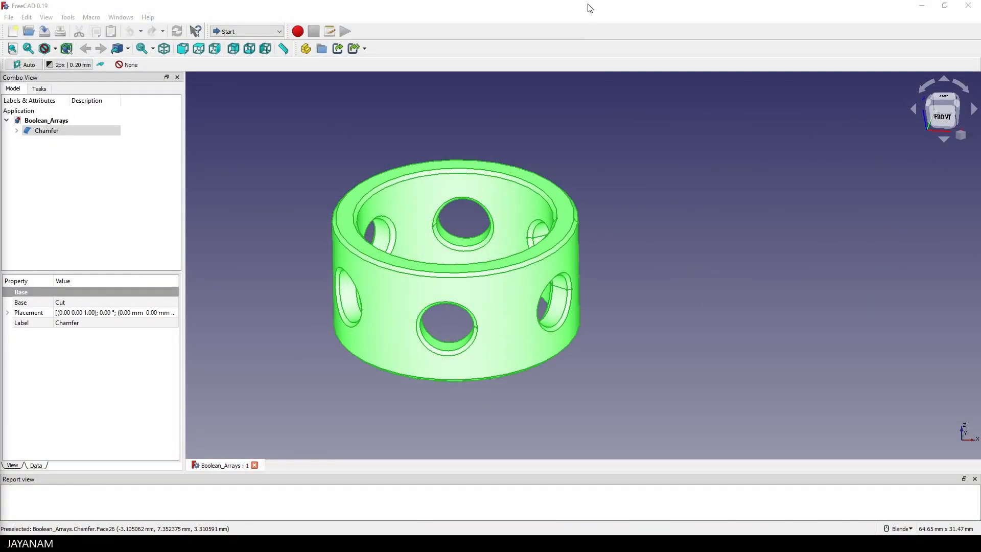
Select the Chamfer body and export it as an STL mesh over Boolean_Arrays-Chamfer.stl.
{"action": "left_click", "coordinate": [656, 196]}
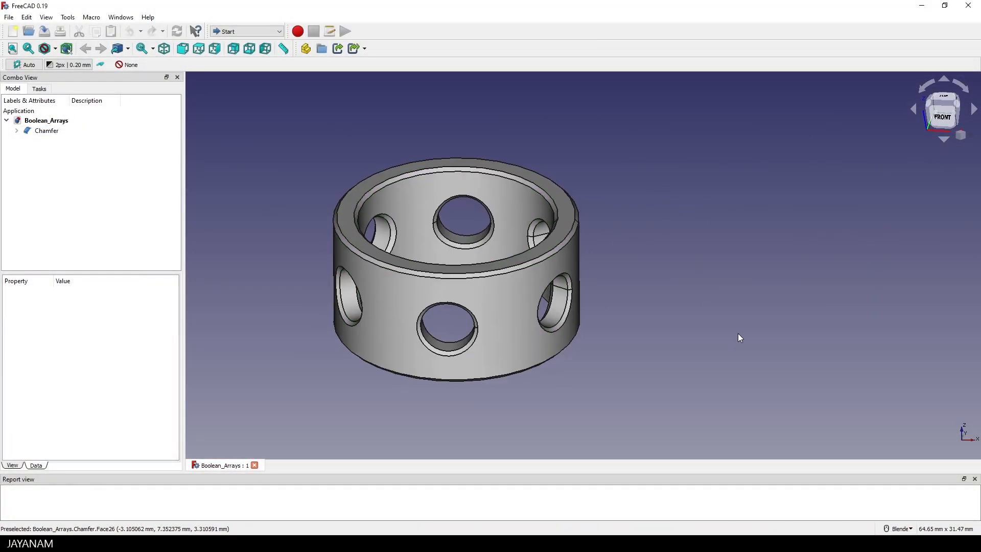
{"action": "mouse_move", "coordinate": [417, 219]}
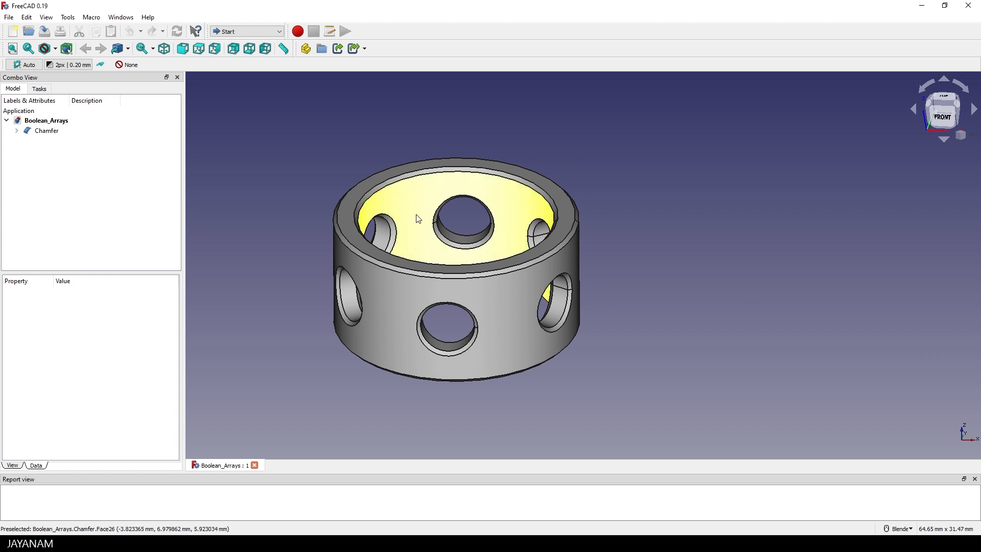
{"action": "left_click", "coordinate": [46, 131]}
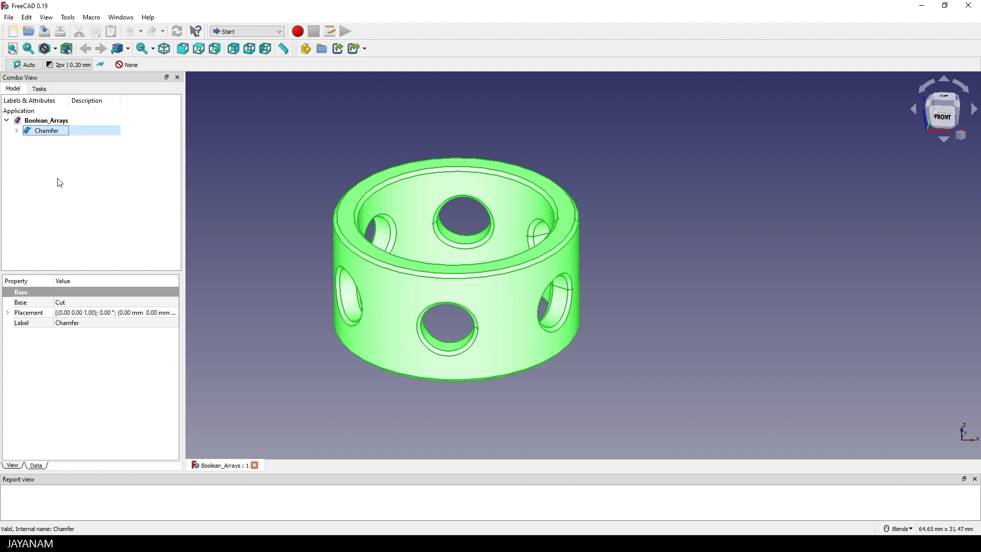
{"action": "left_click", "coordinate": [9, 17]}
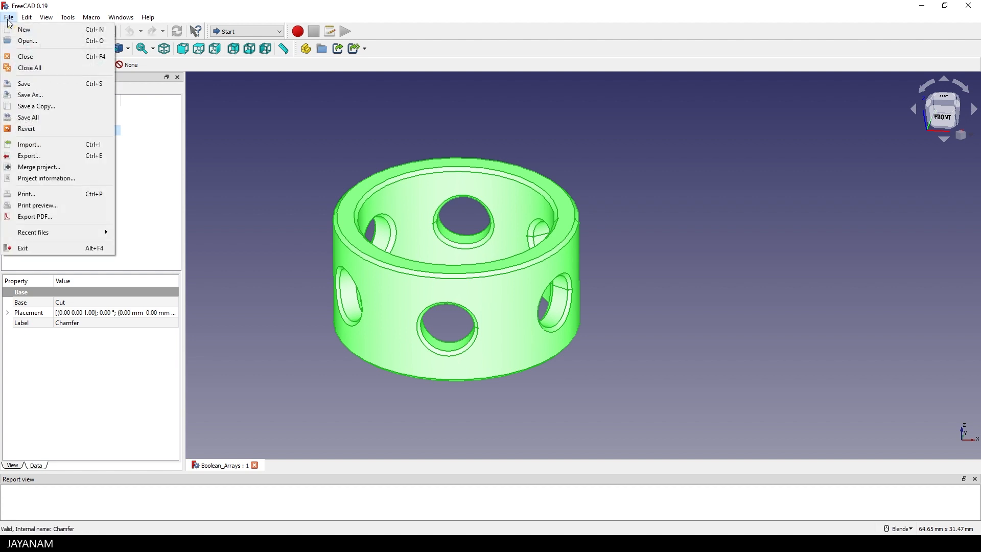
{"action": "left_click", "coordinate": [29, 156]}
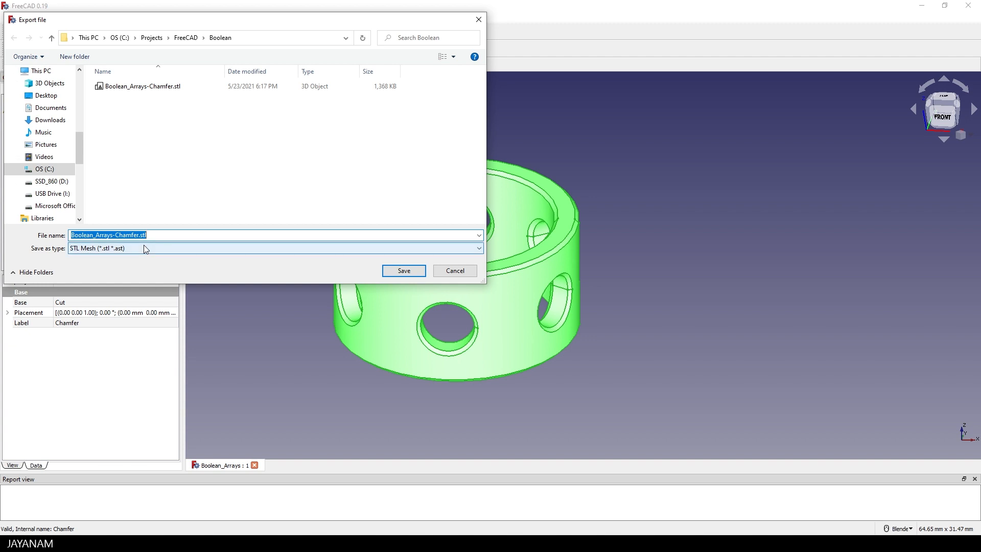
{"action": "left_click", "coordinate": [142, 86]}
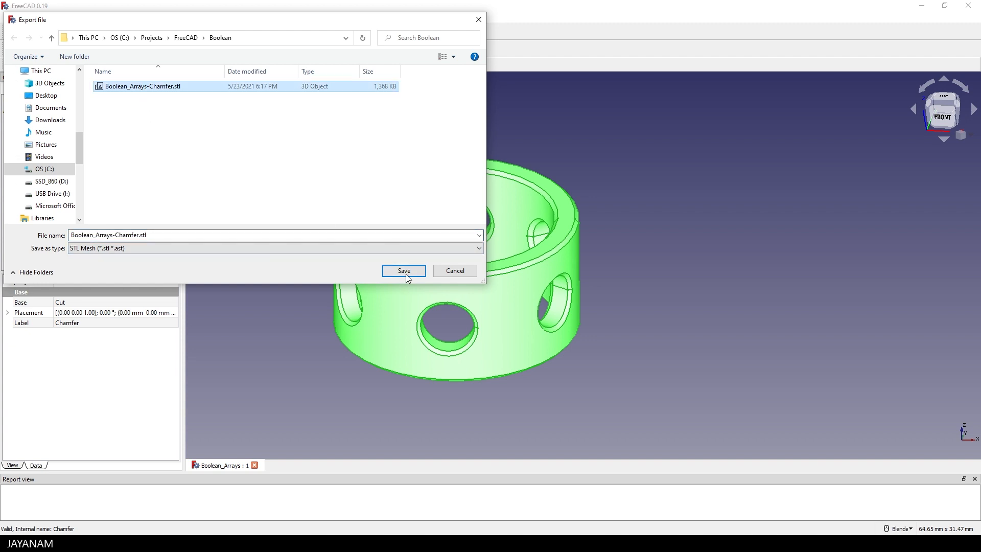
{"action": "left_click", "coordinate": [404, 270]}
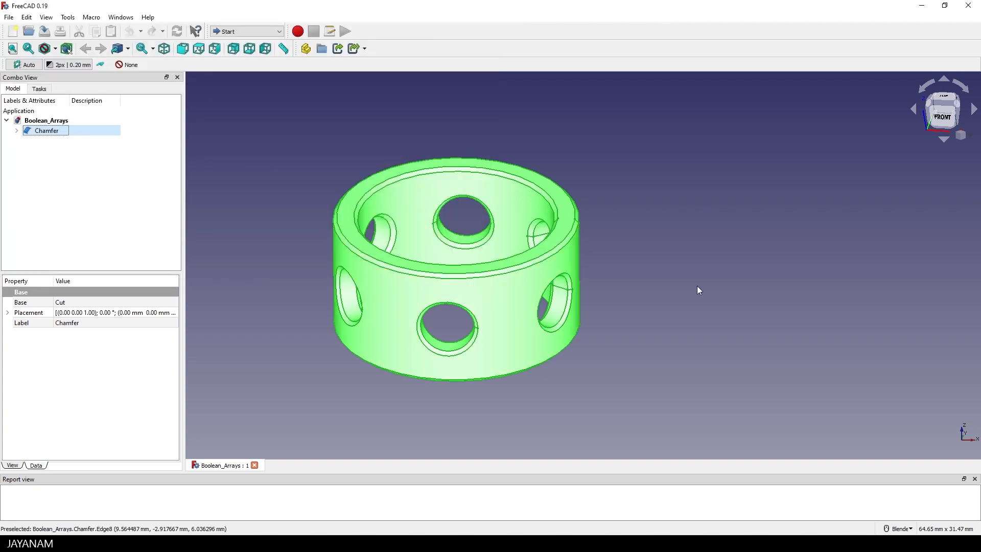
{"action": "mouse_move", "coordinate": [770, 275]}
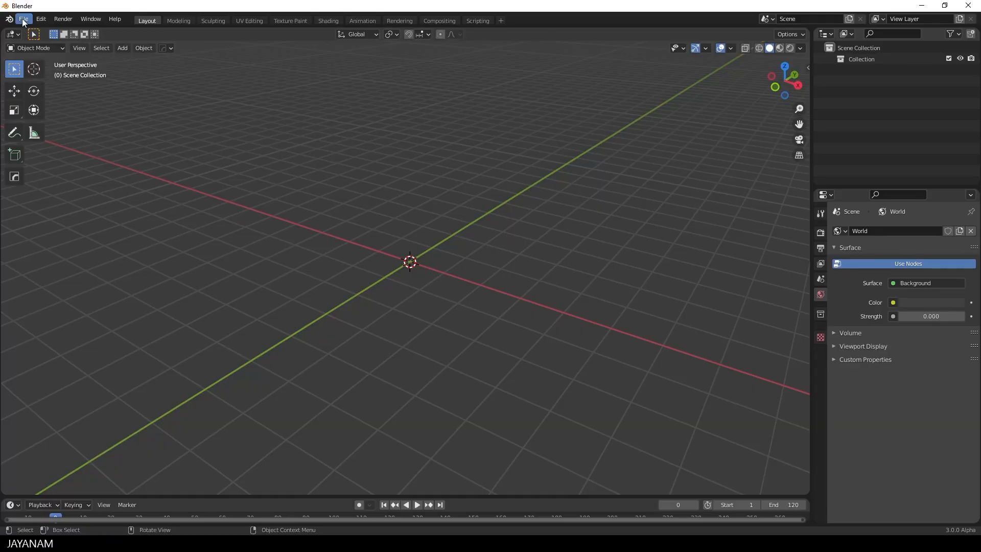
Import Boolean_Arrays-Chamfer.stl from the Boolean folder as a new mesh in Blender.
{"action": "left_click", "coordinate": [23, 19]}
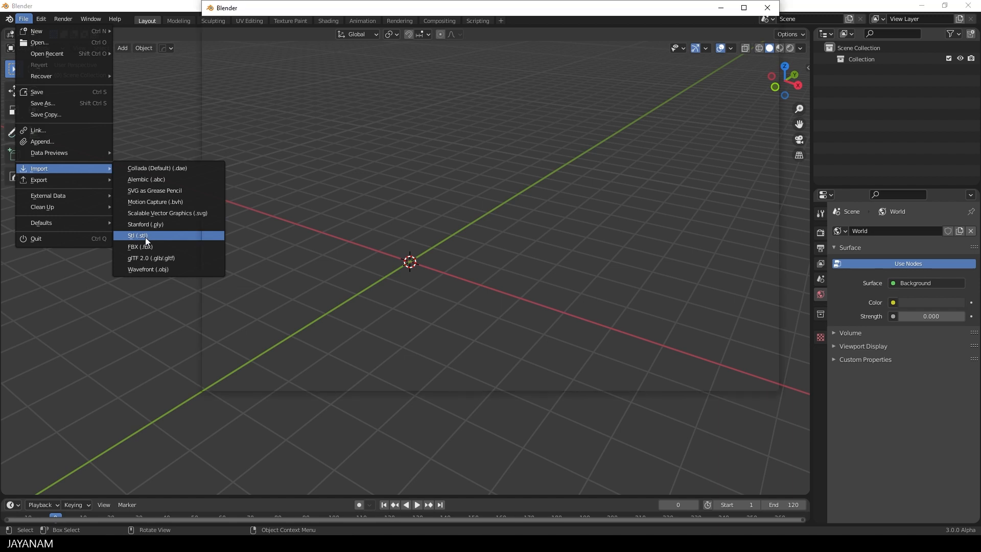
{"action": "left_click", "coordinate": [137, 235]}
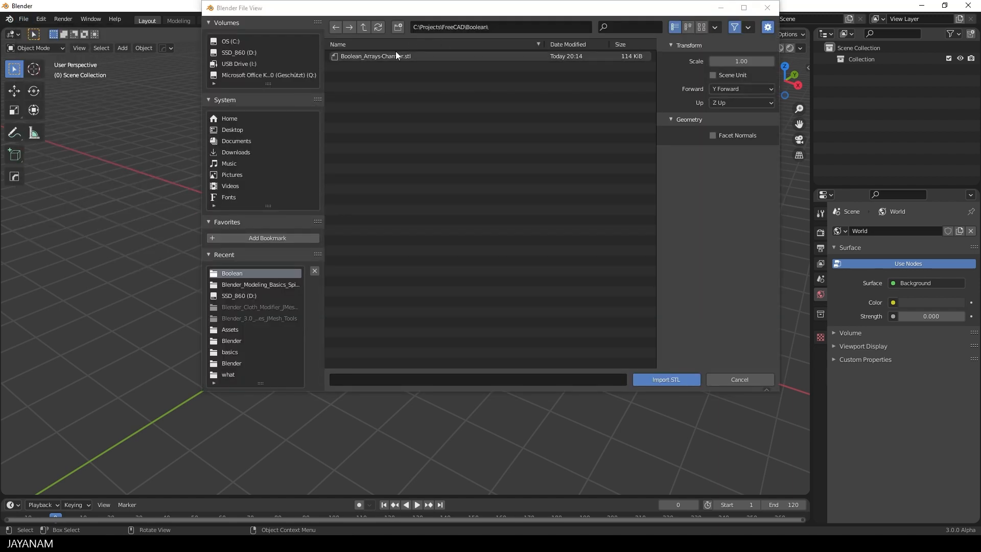
{"action": "left_click", "coordinate": [374, 56]}
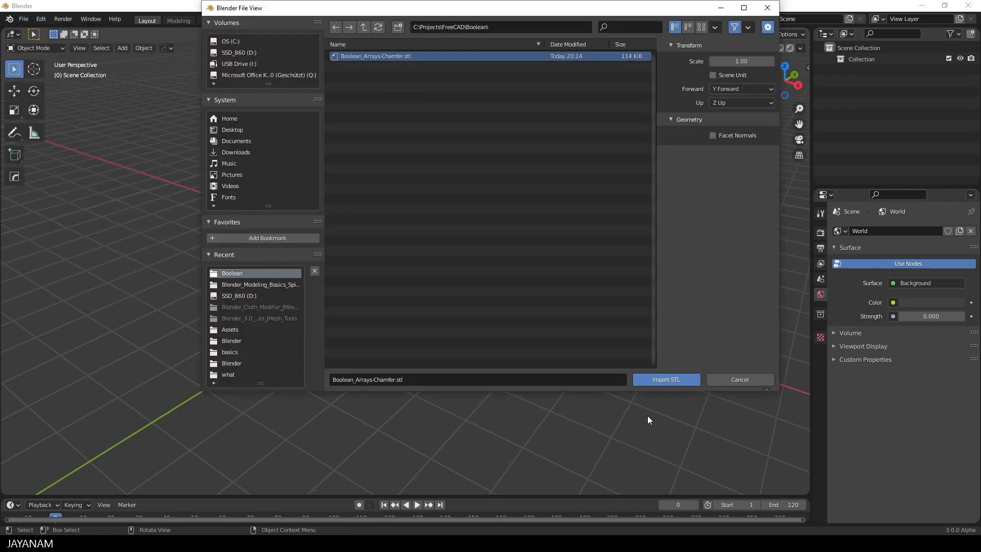
{"action": "left_click", "coordinate": [665, 380]}
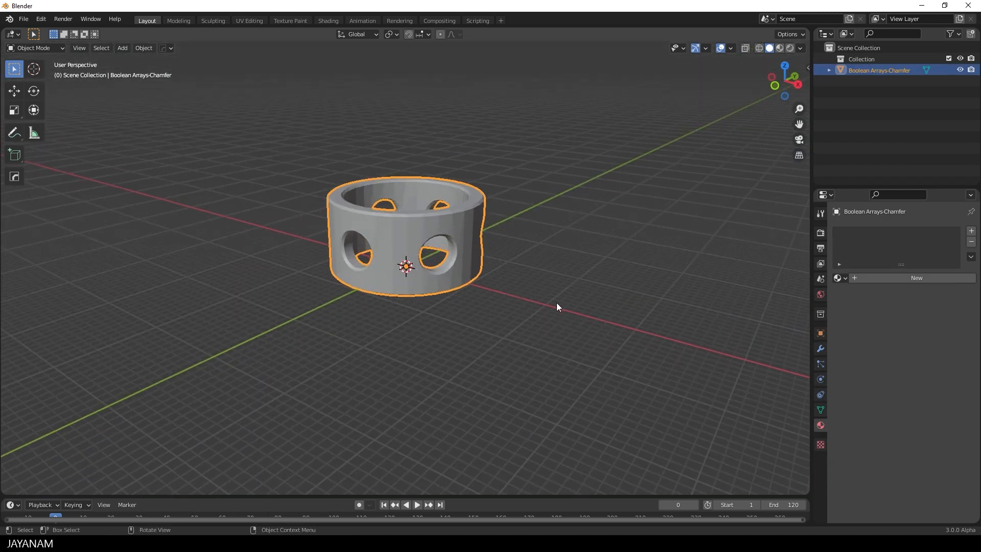
Inspect the ring's mesh in Edit Mode, then bevel it with 3 segments at 0.007 width.
{"action": "key", "text": "Tab"}
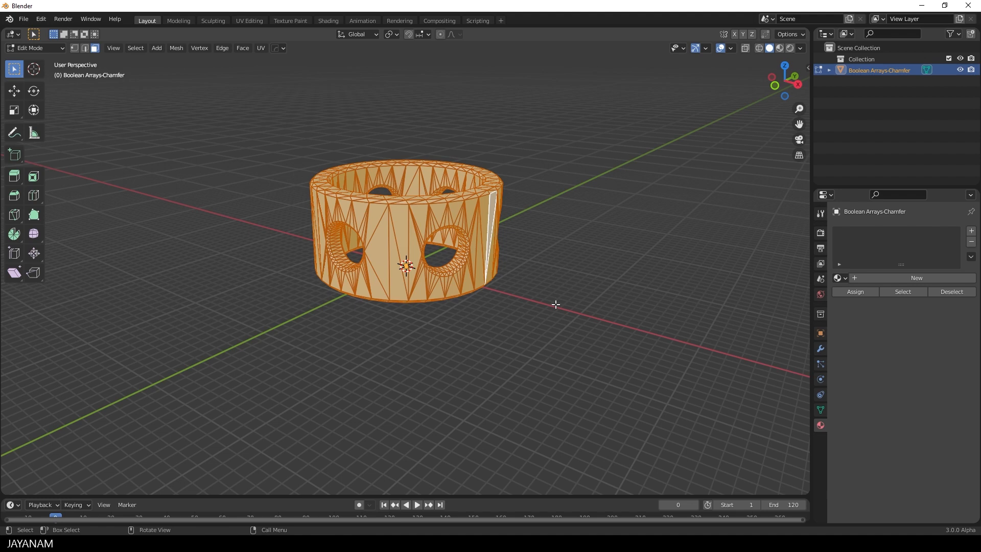
{"action": "key", "text": "Tab"}
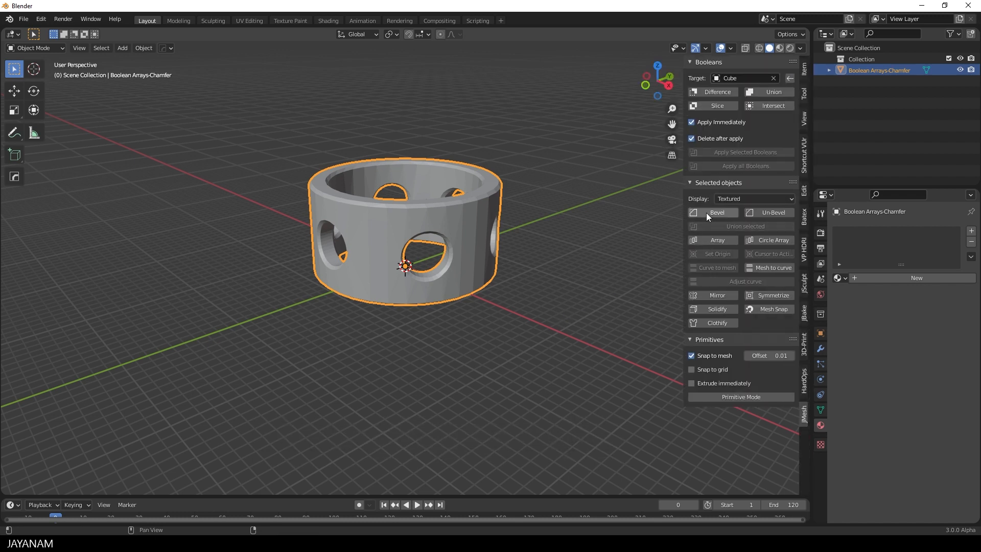
{"action": "mouse_move", "coordinate": [708, 216]}
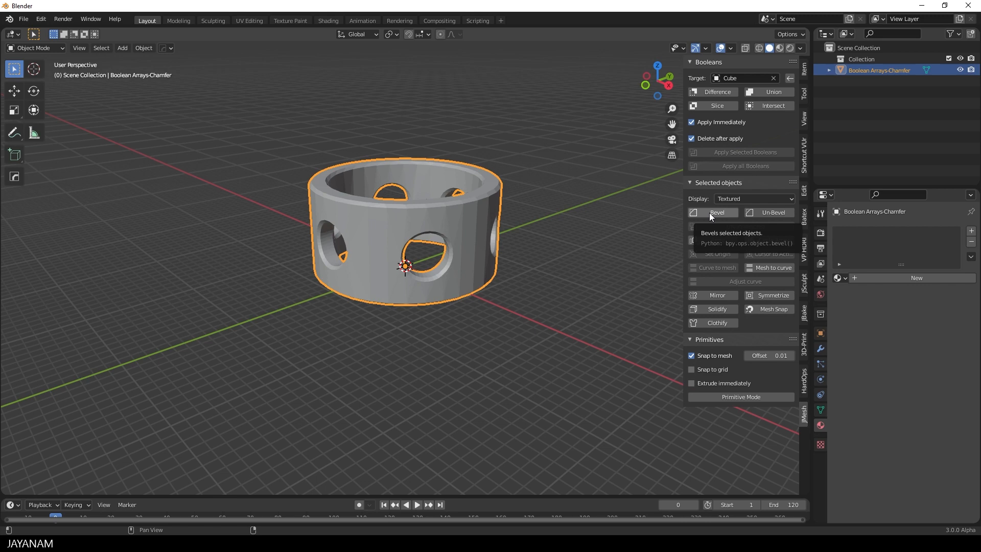
{"action": "left_click", "coordinate": [713, 212]}
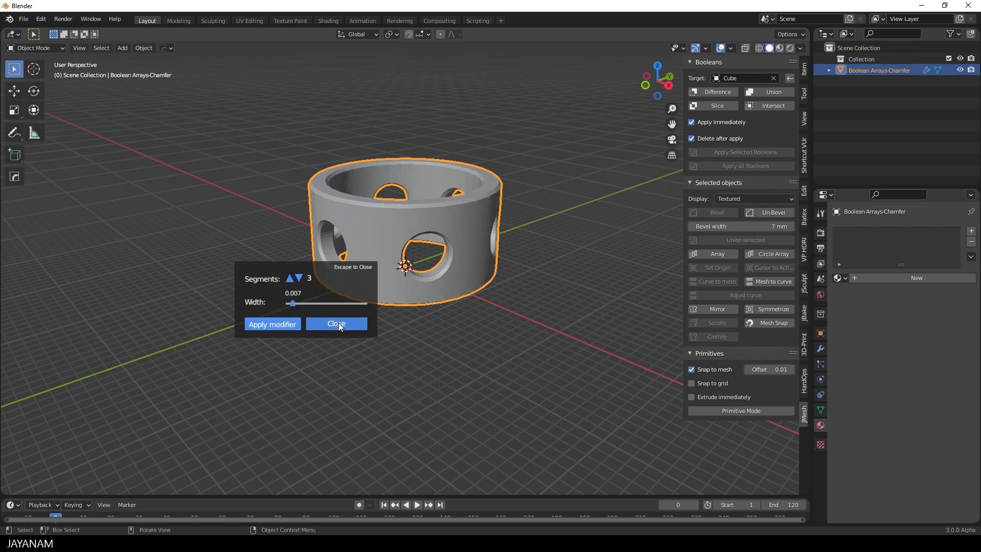
{"action": "left_click", "coordinate": [337, 323]}
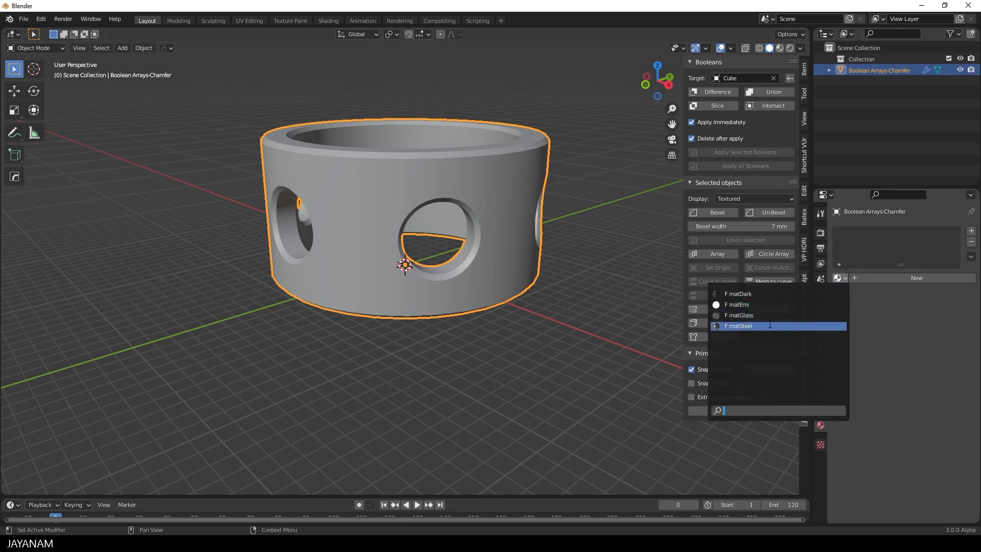
Assign matSteel to the ring and orbit around it in Material Preview shading.
{"action": "left_click", "coordinate": [738, 325]}
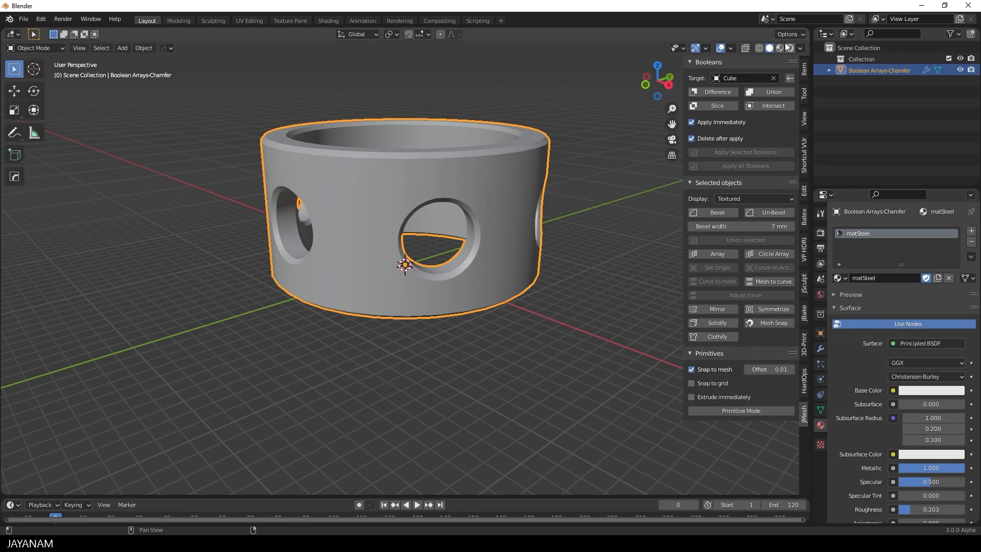
{"action": "left_click", "coordinate": [777, 48]}
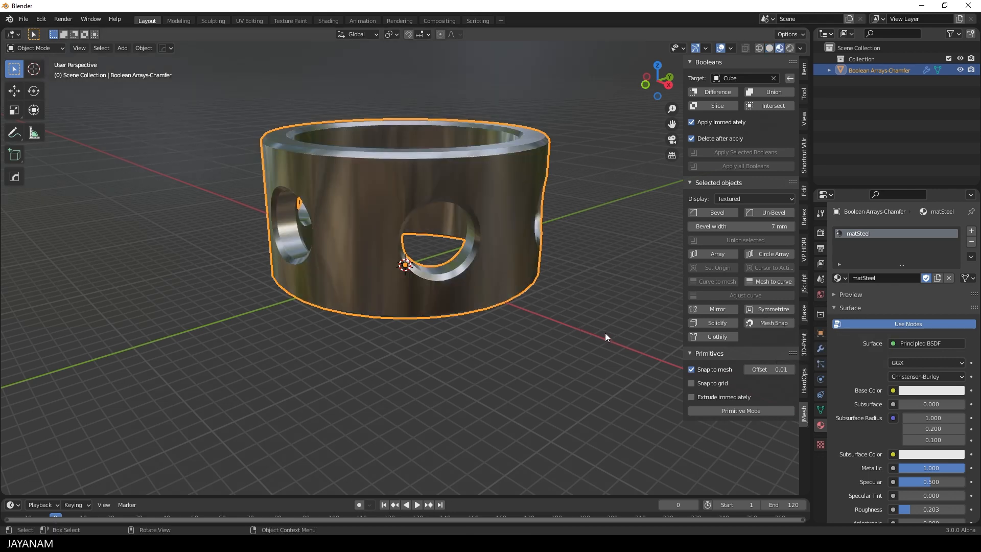
{"action": "left_click_drag", "start_coordinate": [605, 337], "coordinate": [484, 128]}
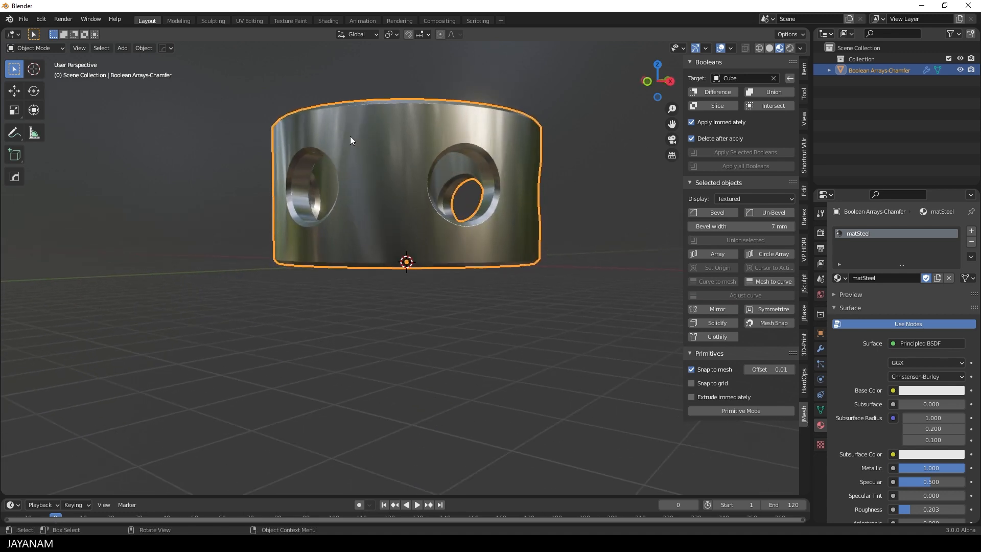
{"action": "left_click_drag", "start_coordinate": [350, 137], "coordinate": [375, 229]}
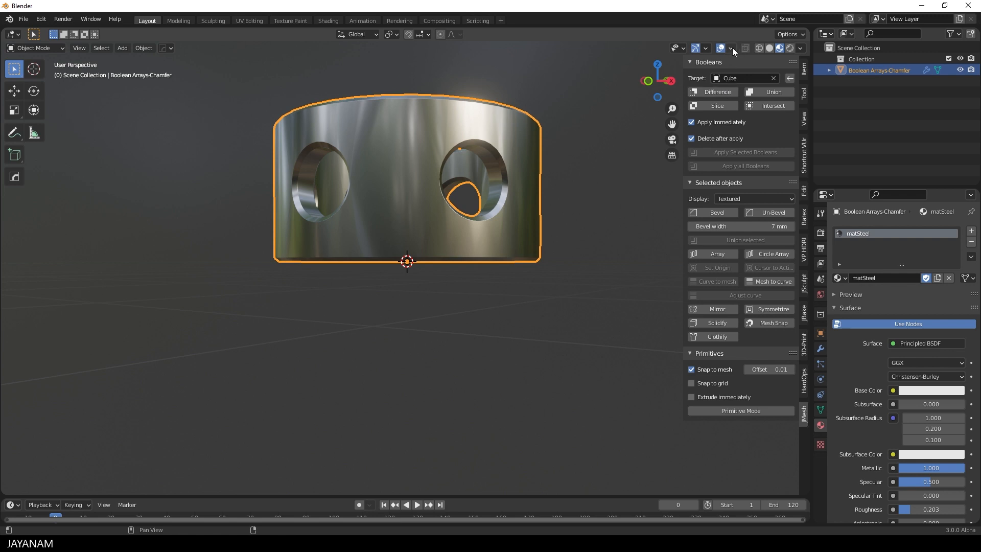
{"action": "left_click", "coordinate": [731, 48]}
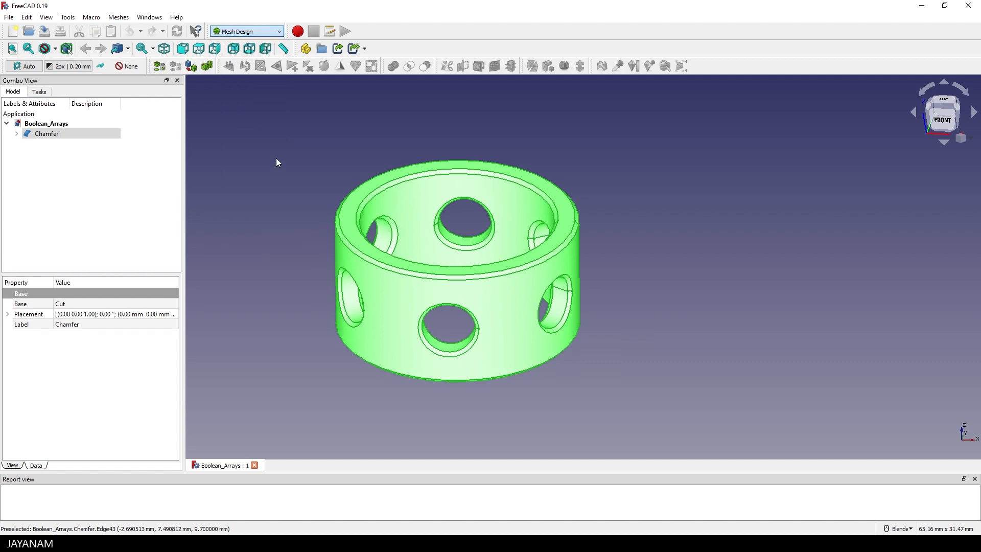
{"action": "mouse_move", "coordinate": [275, 166]}
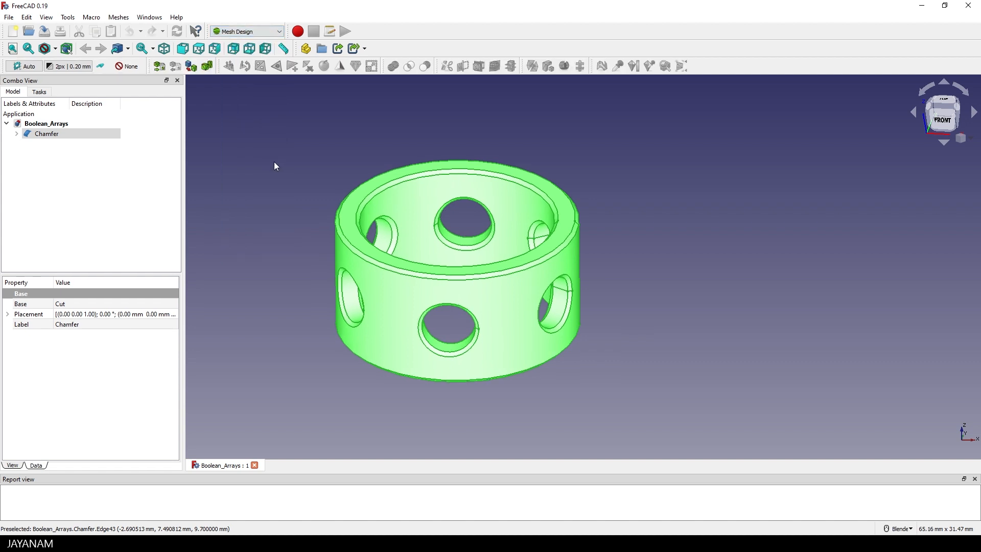
Open the Meshes menu in FreeCAD's Mesh Design workbench.
{"action": "left_click", "coordinate": [118, 17]}
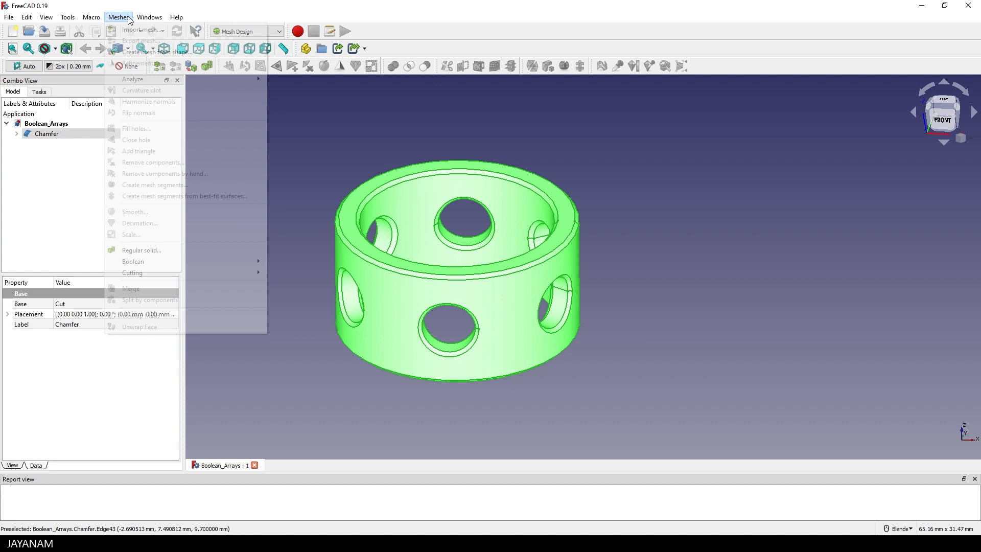
{"action": "mouse_move", "coordinate": [177, 53]}
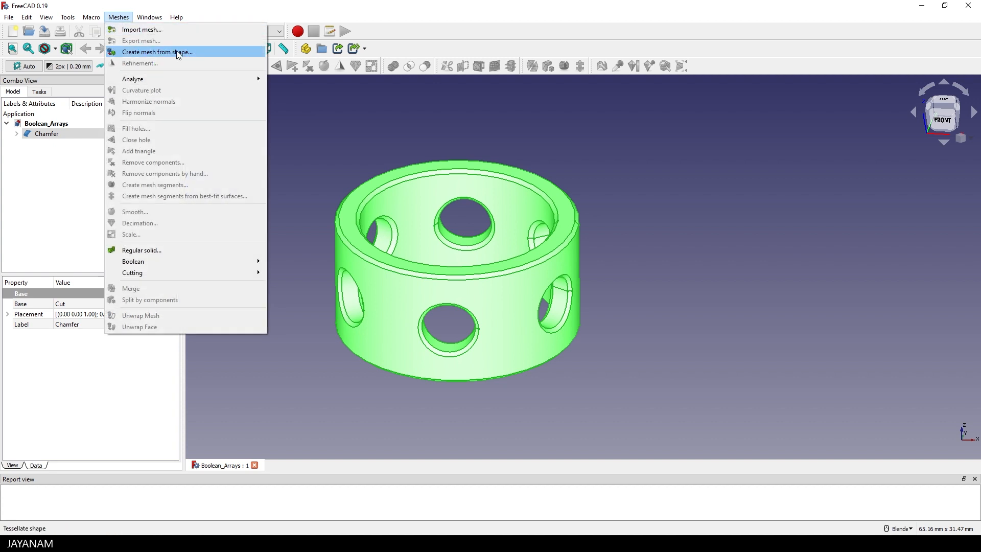
Mesh the Chamfer shape using Standard settings with a 1.5 µm surface deviation.
{"action": "left_click", "coordinate": [157, 51]}
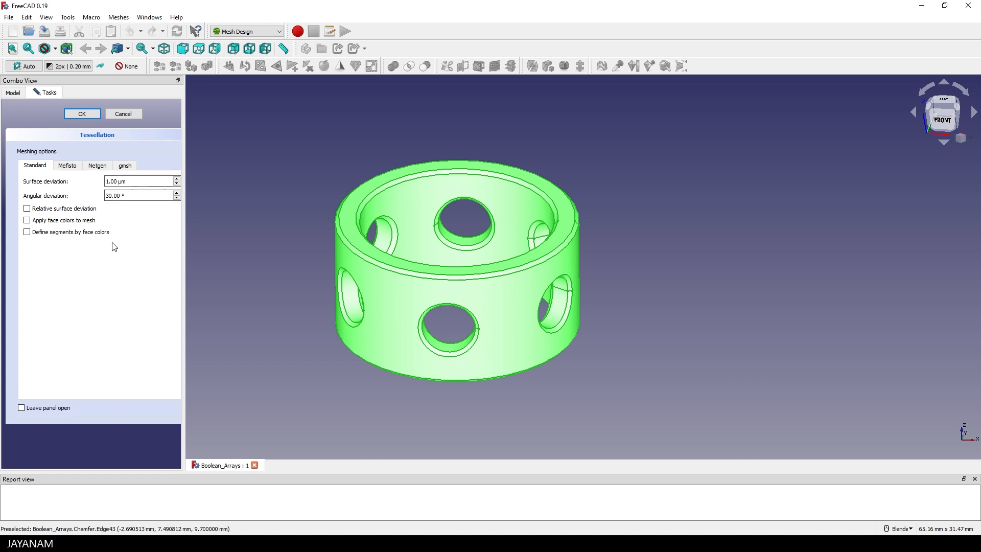
{"action": "left_click", "coordinate": [67, 165]}
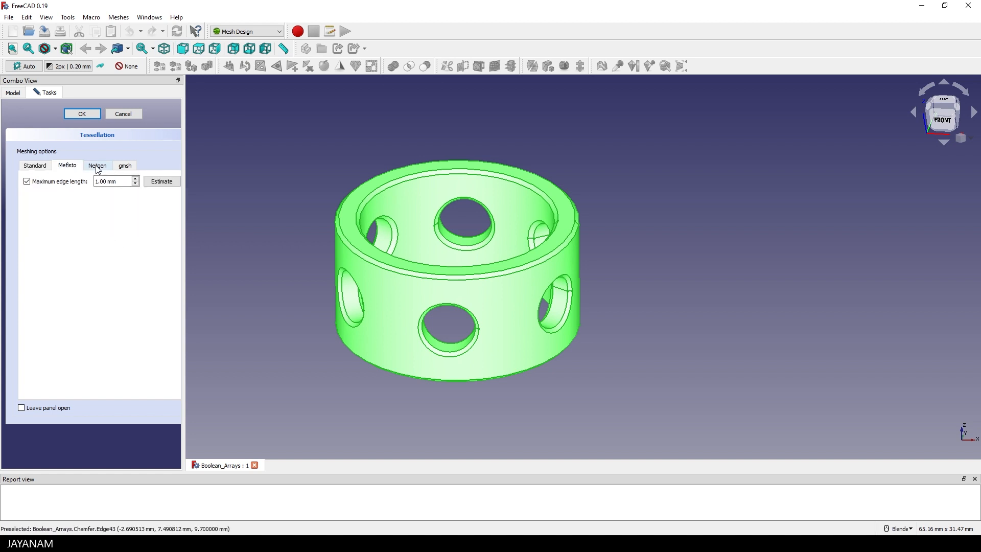
{"action": "left_click", "coordinate": [125, 165]}
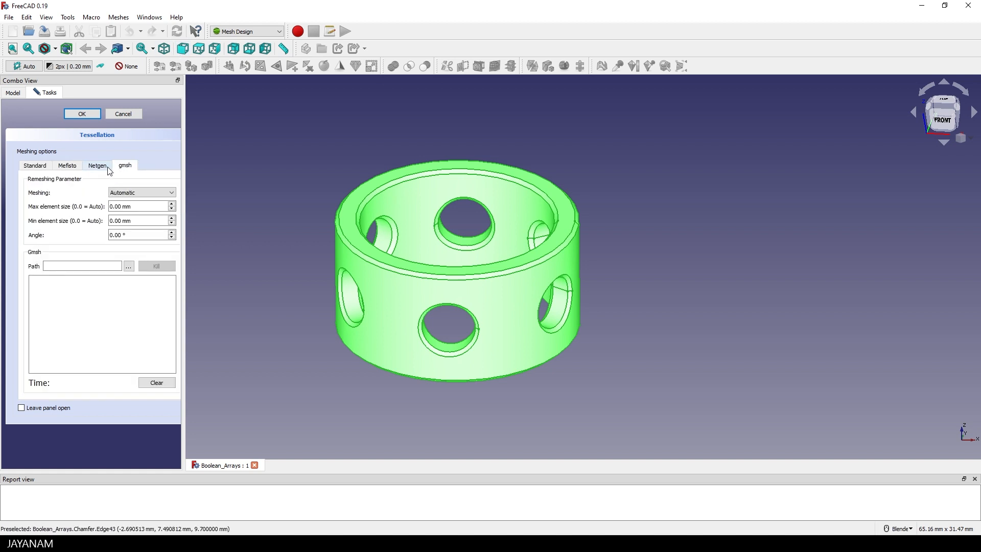
{"action": "left_click", "coordinate": [34, 165]}
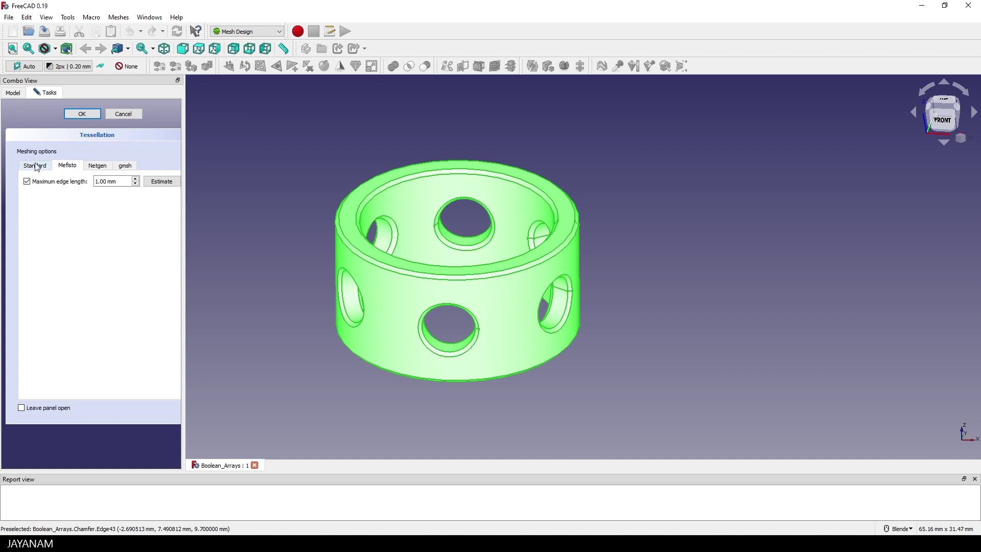
{"action": "left_click", "coordinate": [34, 165]}
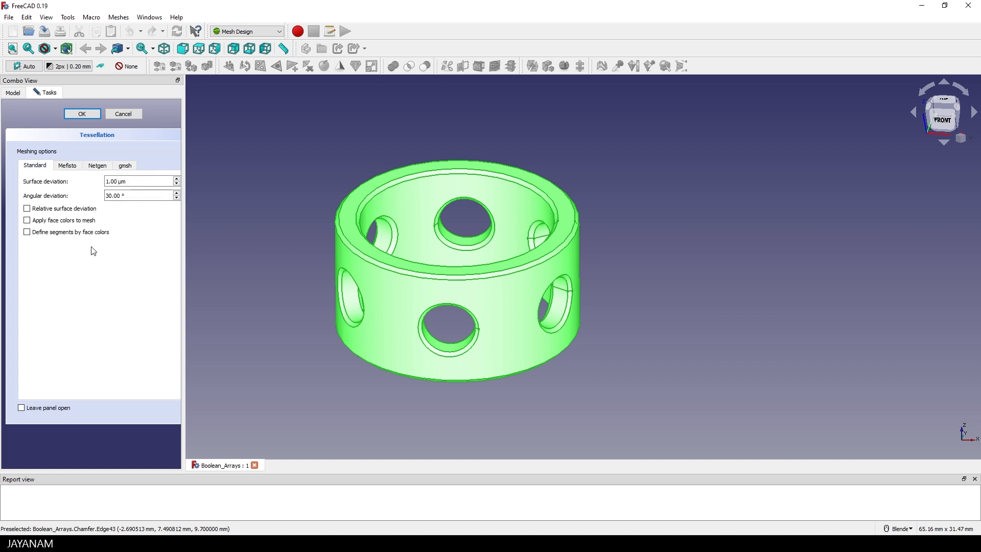
{"action": "mouse_move", "coordinate": [62, 186]}
{"action": "type", "text": "5"}
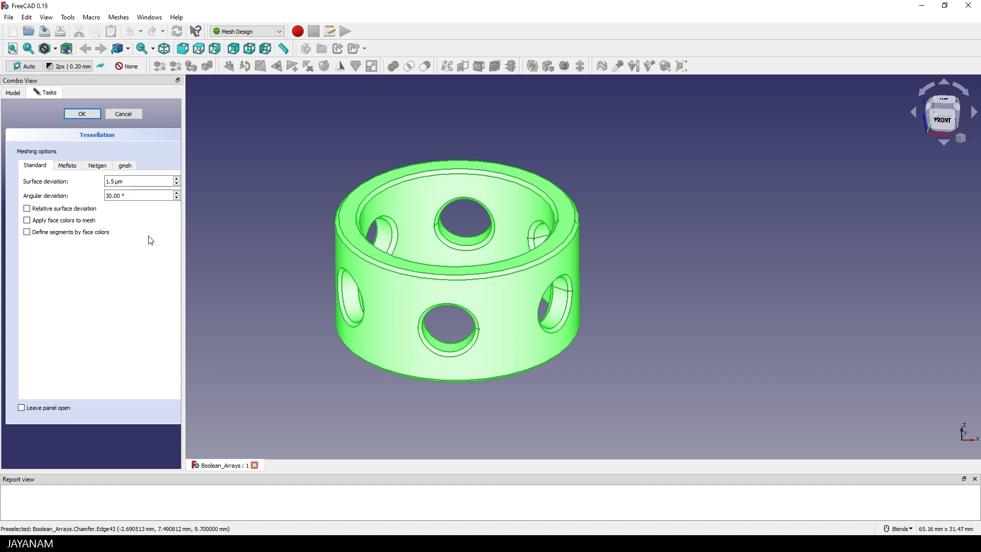
{"action": "left_click", "coordinate": [82, 114]}
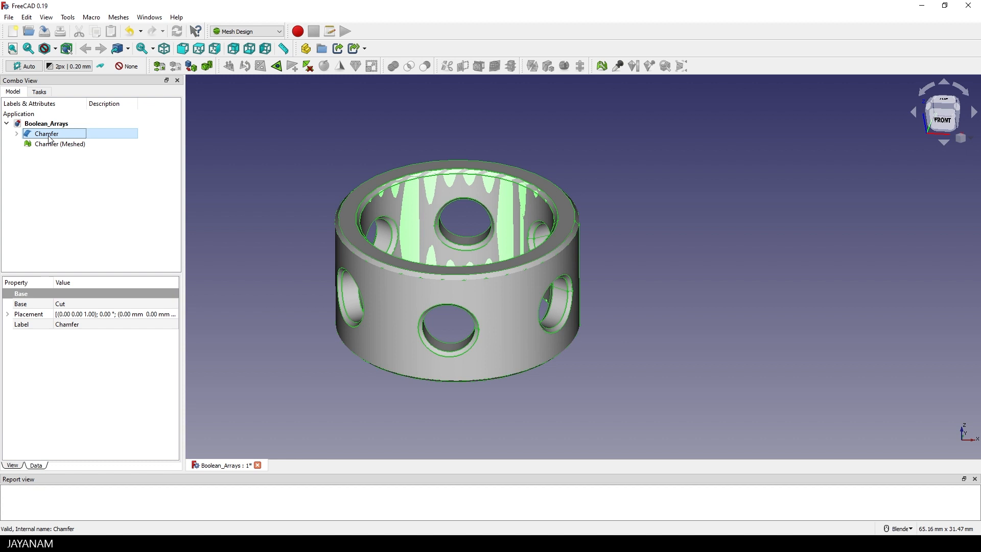
Hide the original Chamfer solid and set the Draw Style to Wireframe.
{"action": "left_click", "coordinate": [59, 144]}
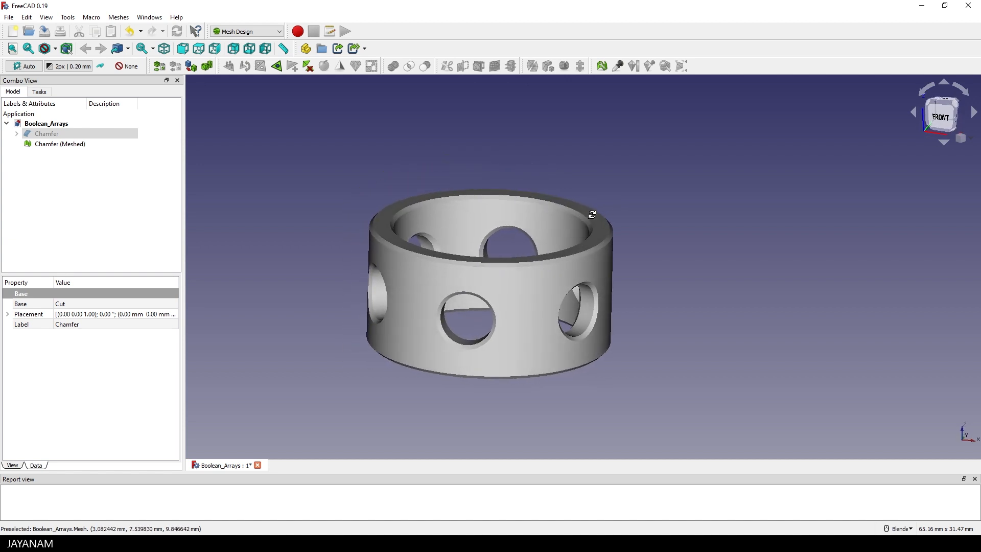
{"action": "left_click", "coordinate": [60, 48]}
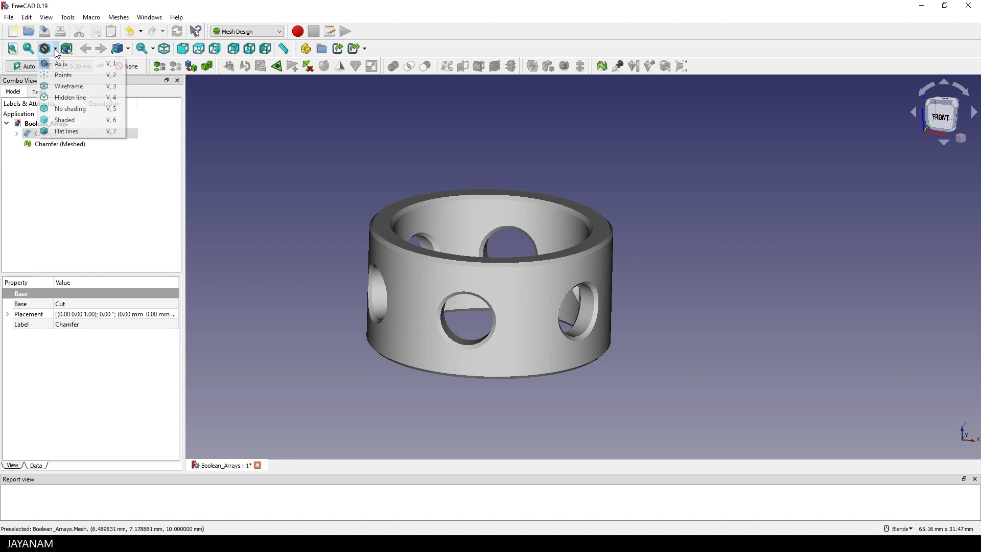
{"action": "left_click", "coordinate": [70, 86]}
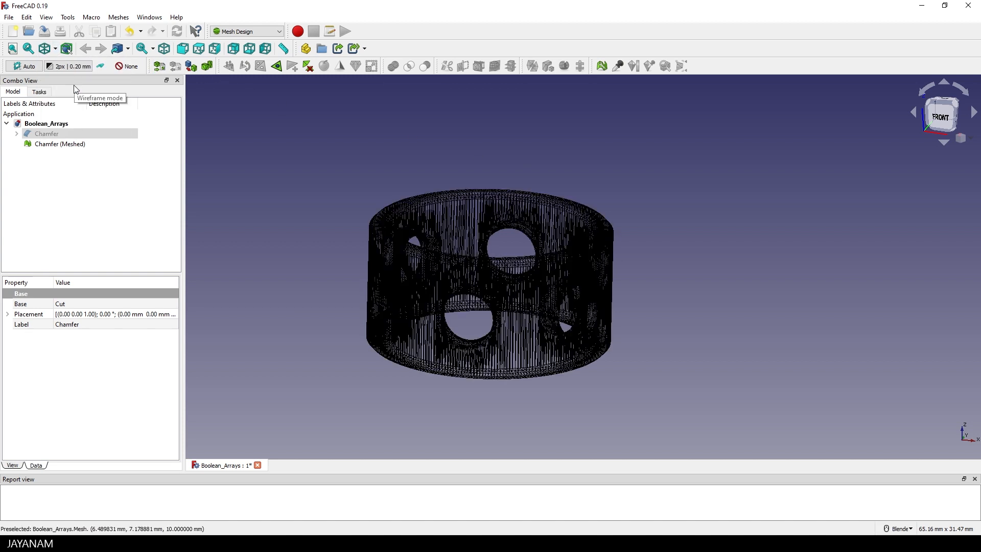
{"action": "mouse_move", "coordinate": [70, 81]}
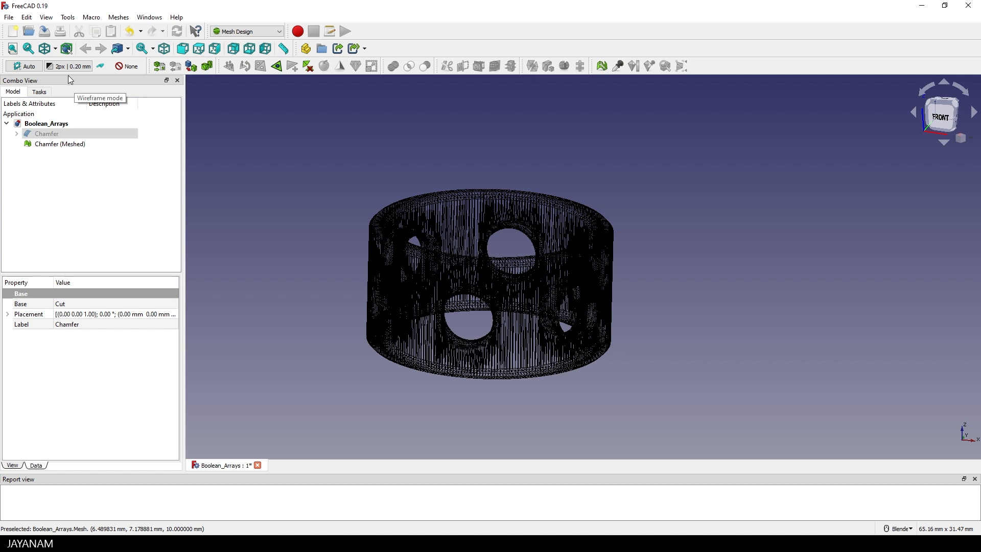
Restore the As is draw style and select Chamfer (Meshed) to view 9,280 points and 18,582 faces.
{"action": "left_click", "coordinate": [50, 48]}
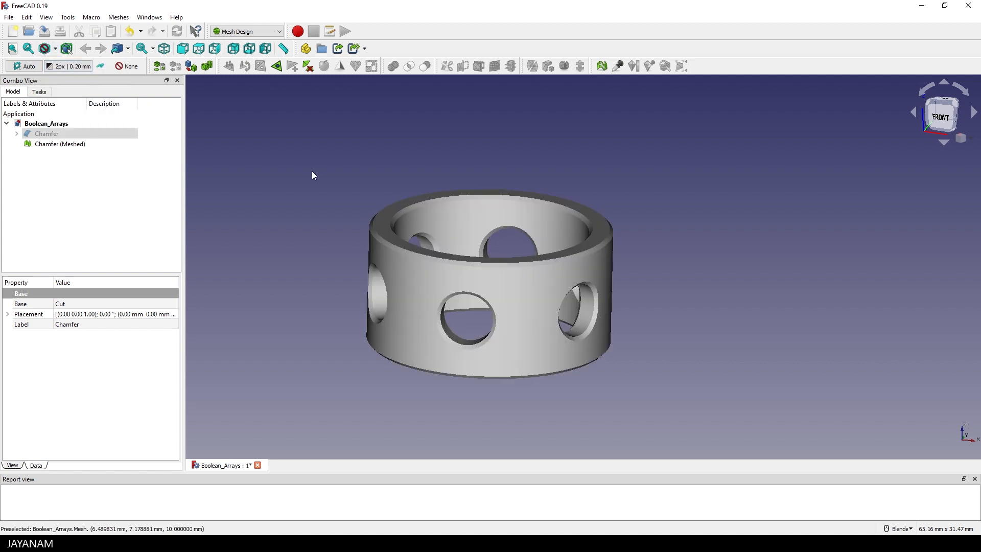
{"action": "left_click", "coordinate": [60, 144]}
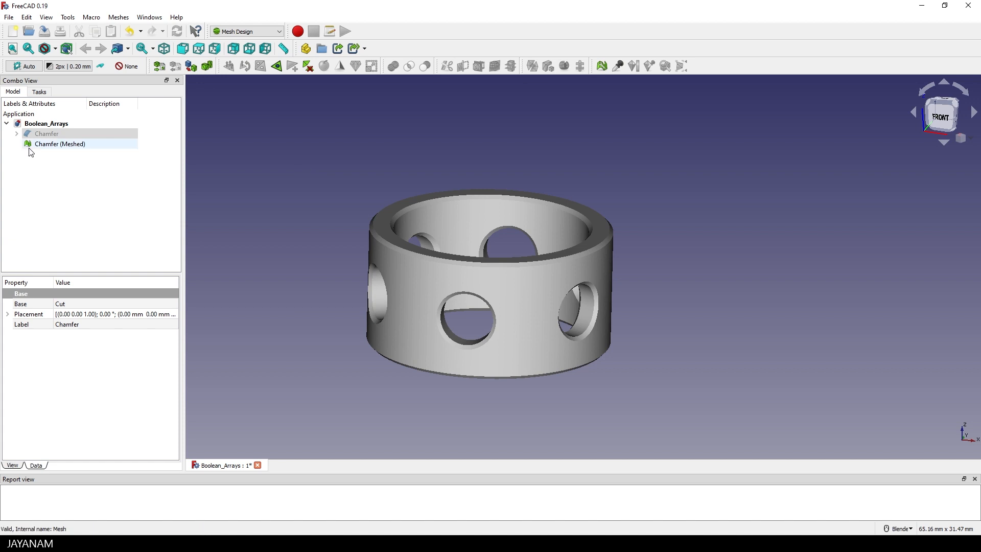
{"action": "left_click", "coordinate": [59, 143]}
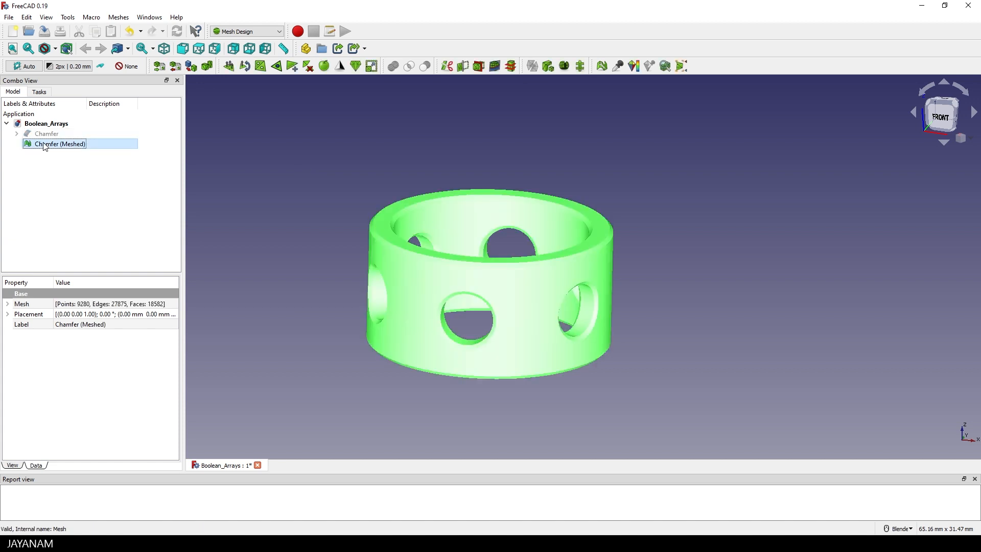
Export Chamfer (Meshed) as a mesh, replacing the existing Boolean_Arrays-Chamfer.stl.
{"action": "right_click", "coordinate": [46, 144]}
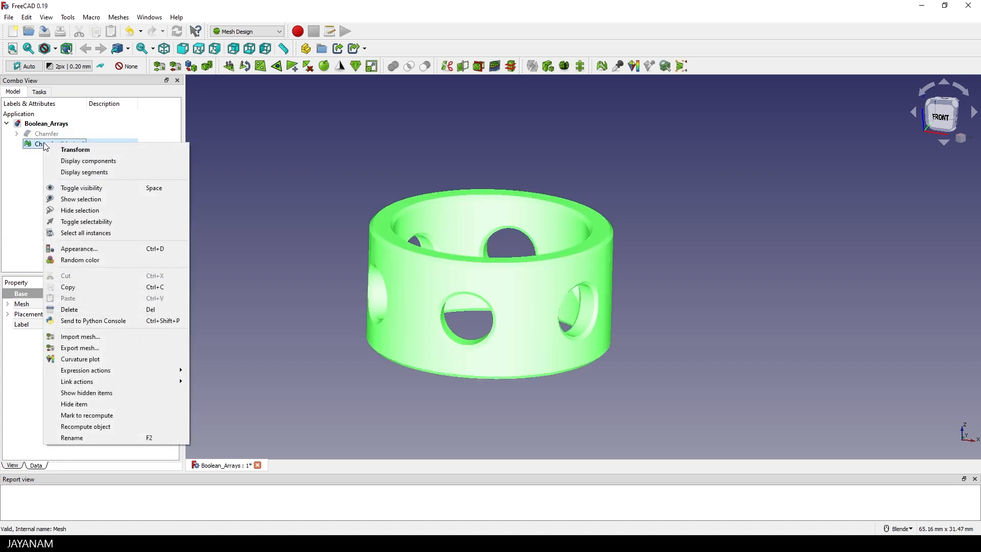
{"action": "left_click", "coordinate": [80, 347]}
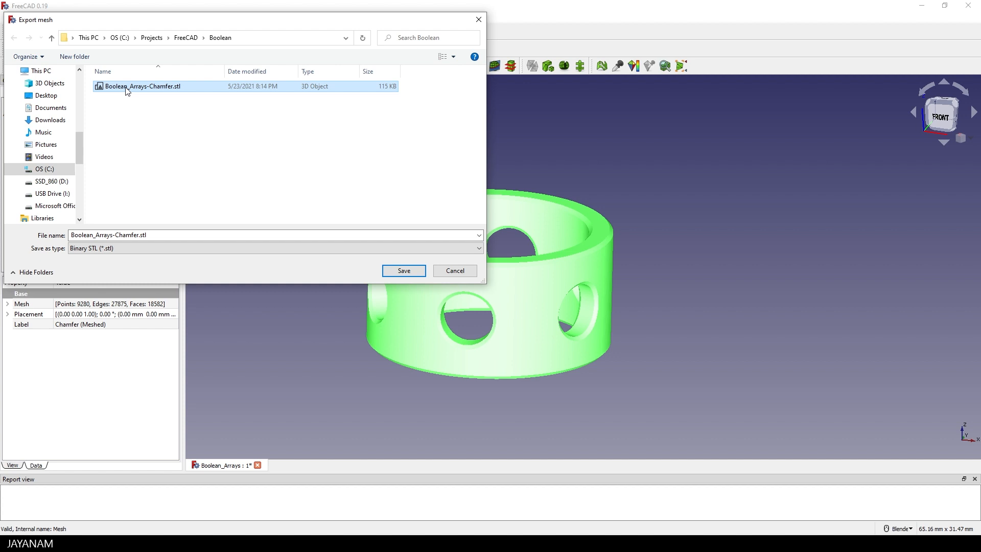
{"action": "left_click", "coordinate": [404, 271]}
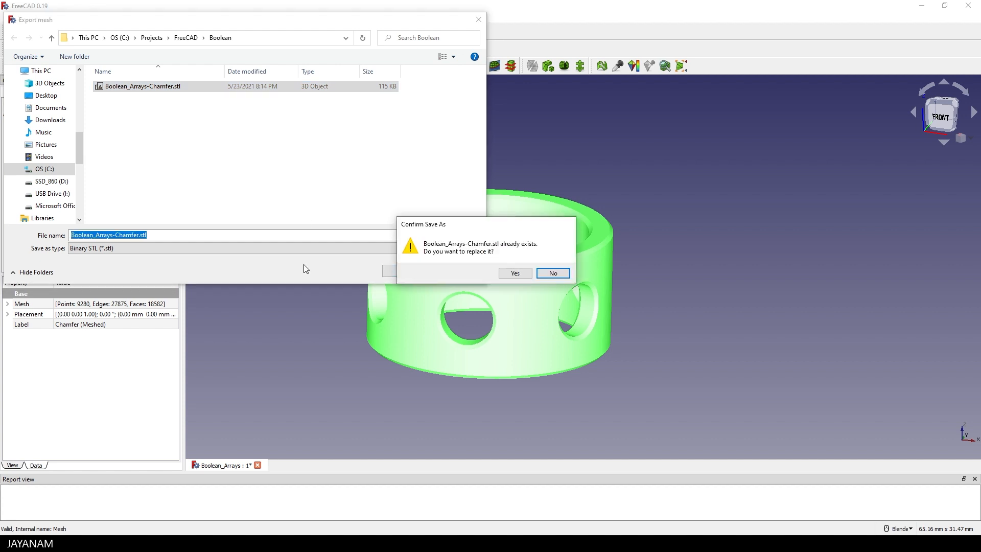
{"action": "left_click", "coordinate": [515, 273]}
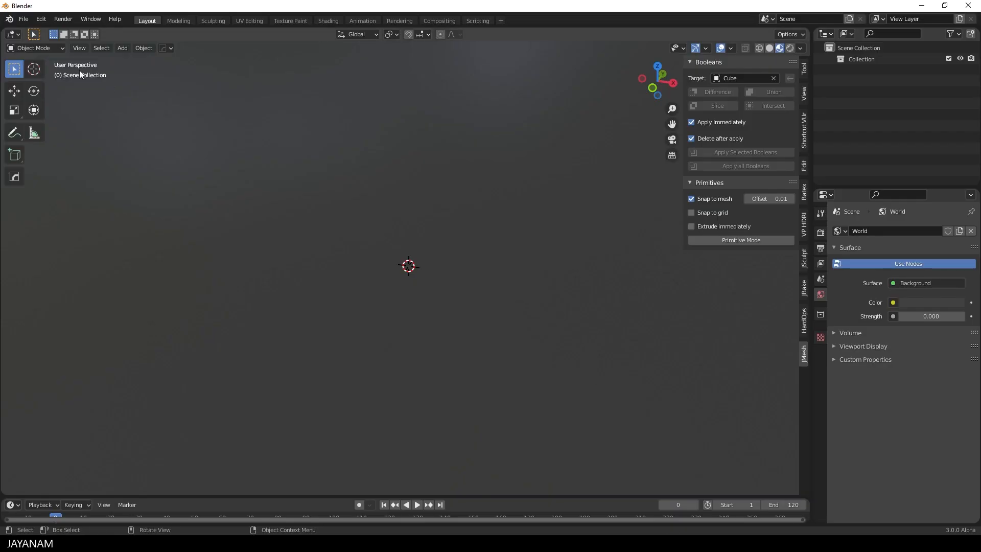
Import the re-exported Boolean_Arrays-Chamfer.stl ring into Blender.
{"action": "left_click", "coordinate": [23, 19]}
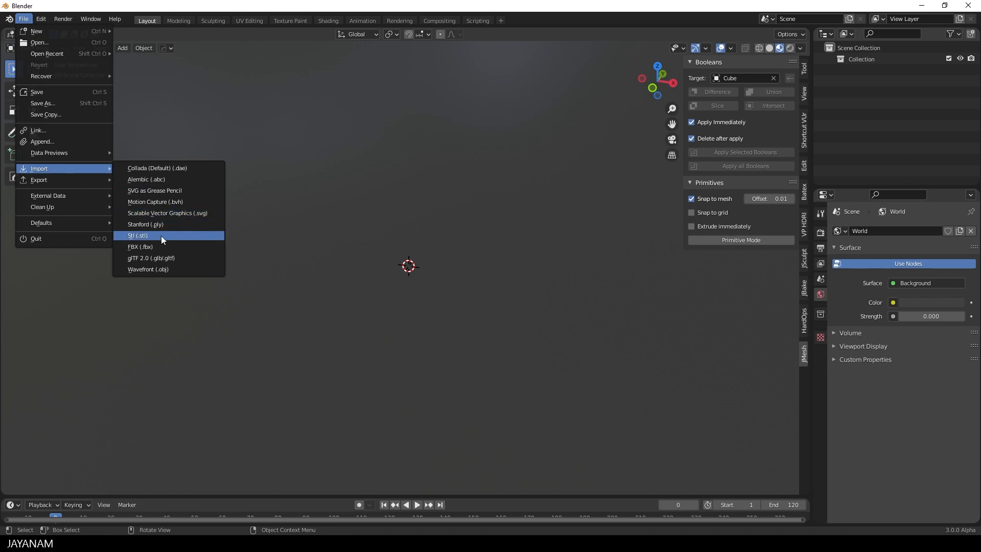
{"action": "left_click", "coordinate": [138, 235]}
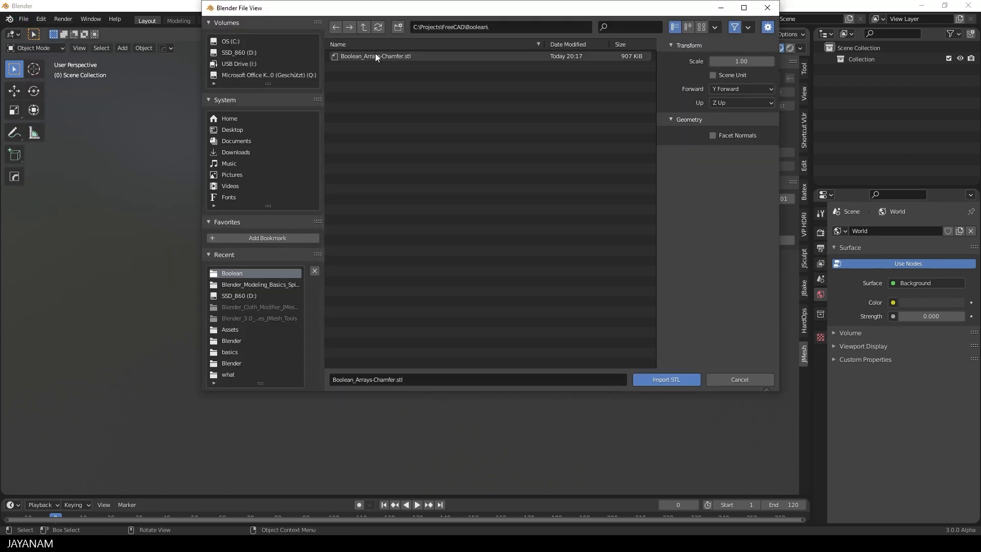
{"action": "left_click", "coordinate": [666, 380]}
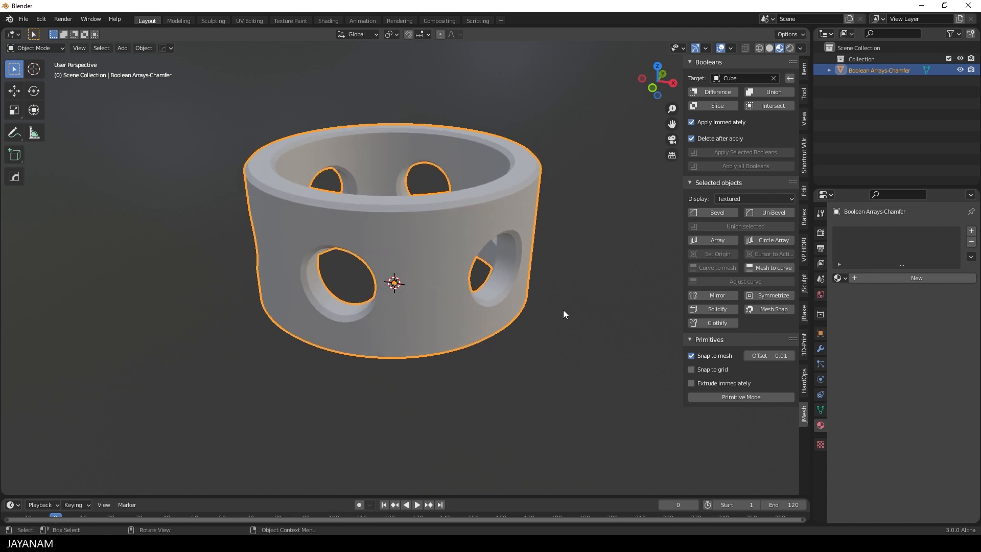
Check the finer mesh in Edit Mode, then open the Viewport Overlays dropdown.
{"action": "key", "text": "Tab"}
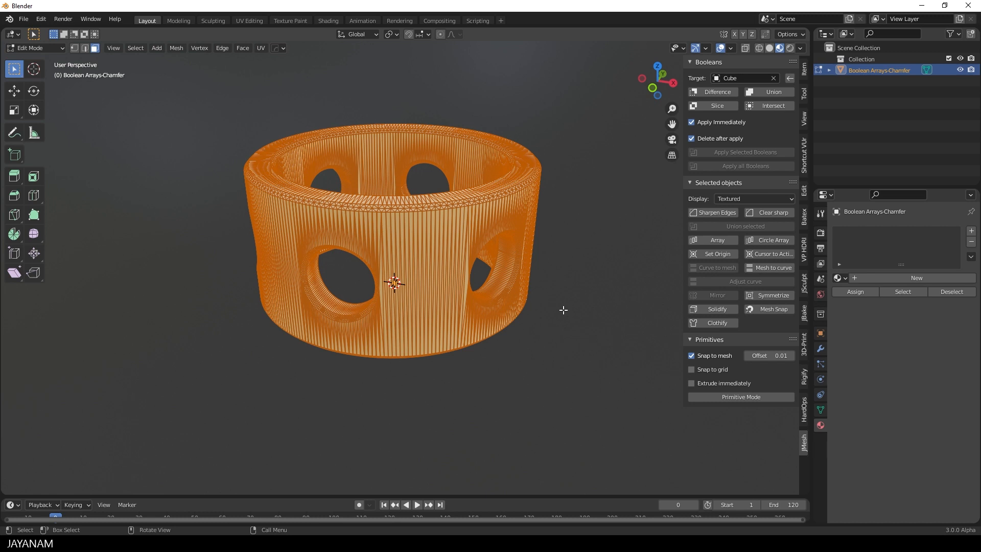
{"action": "key", "text": "Tab"}
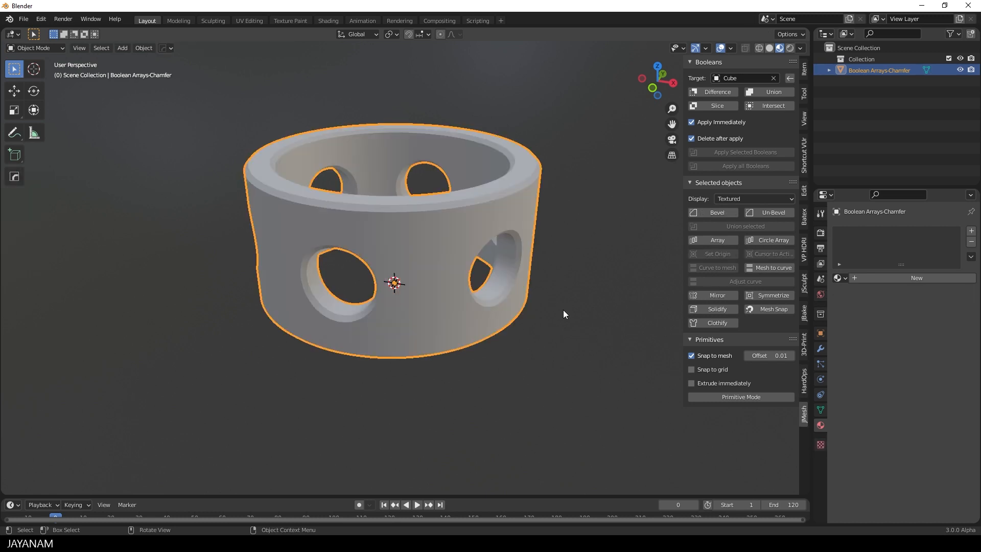
{"action": "left_click", "coordinate": [733, 48]}
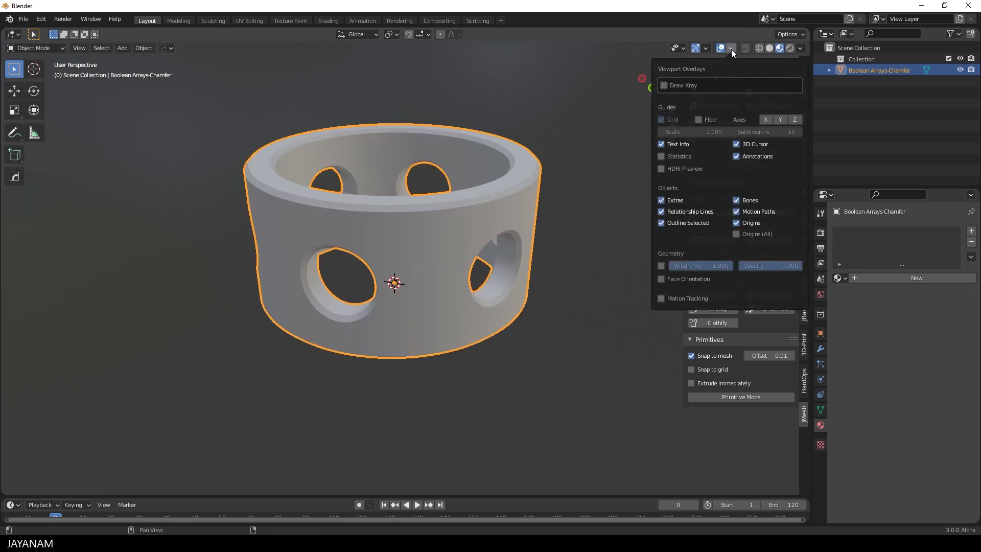
Turn on viewport Statistics showing 9,280 vertices and 18,582 faces, then start a Bevel.
{"action": "left_click", "coordinate": [661, 156]}
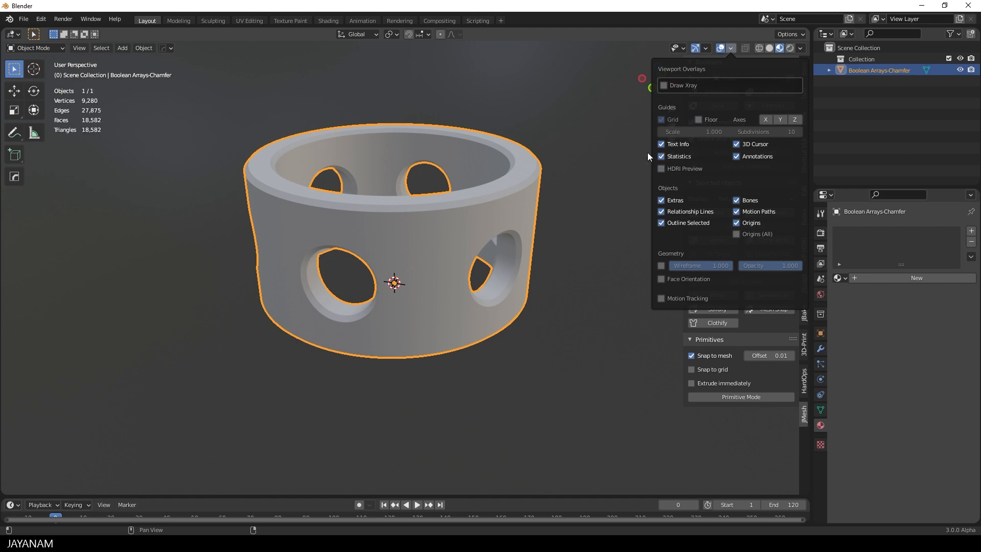
{"action": "key", "text": "Tab"}
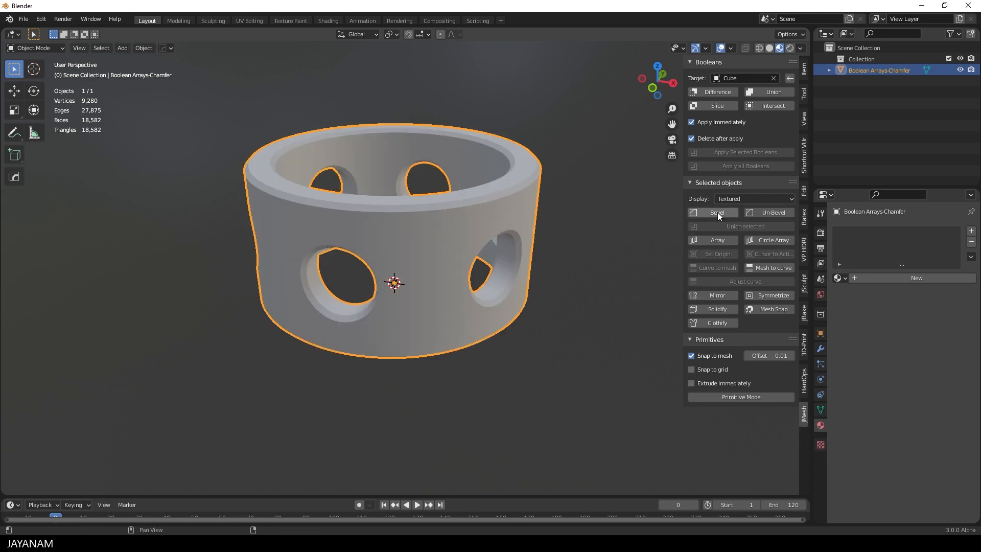
{"action": "left_click", "coordinate": [716, 213]}
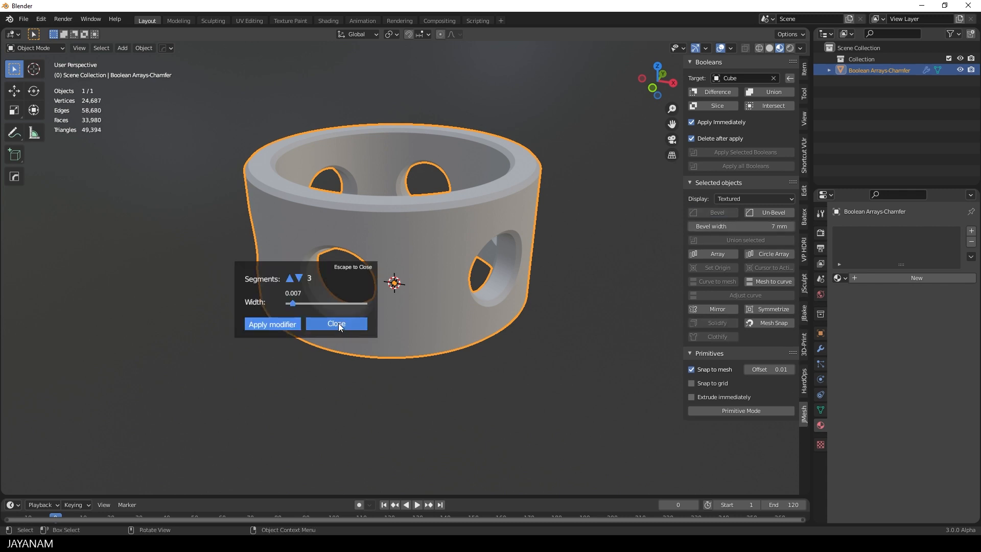
Keep the three-segment, 0.007-width bevel, bringing the ring to 24,687 vertices.
{"action": "left_click", "coordinate": [336, 324]}
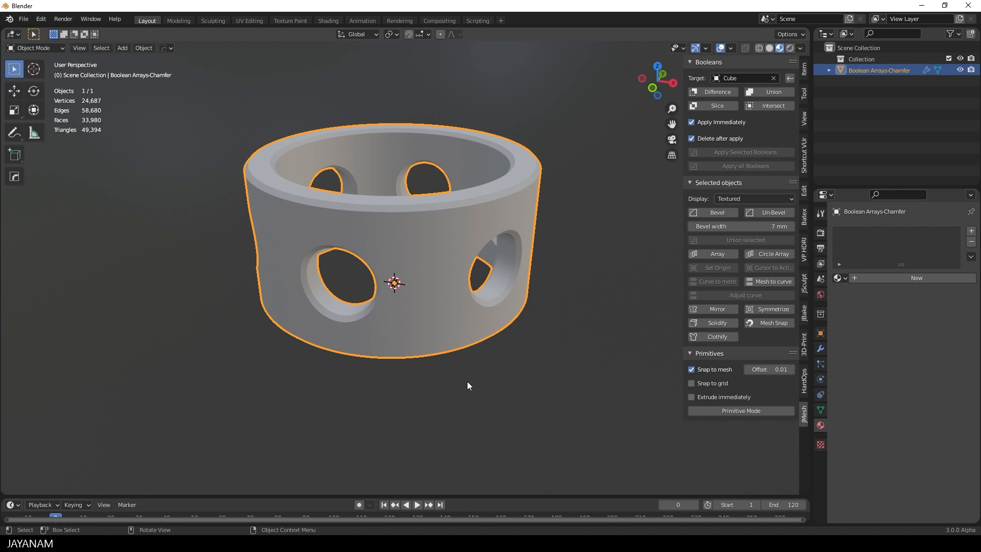
{"action": "mouse_move", "coordinate": [90, 137]}
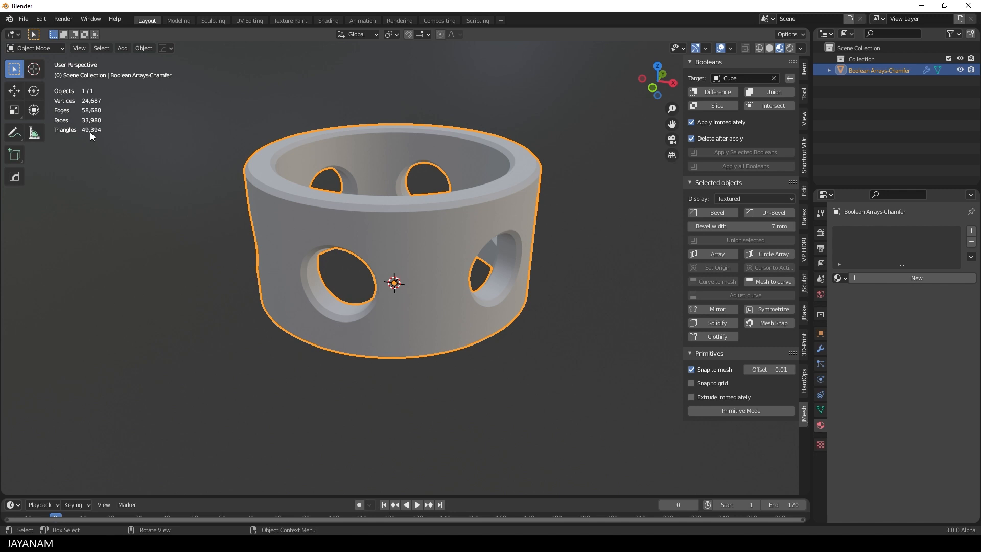
{"action": "mouse_move", "coordinate": [139, 248]}
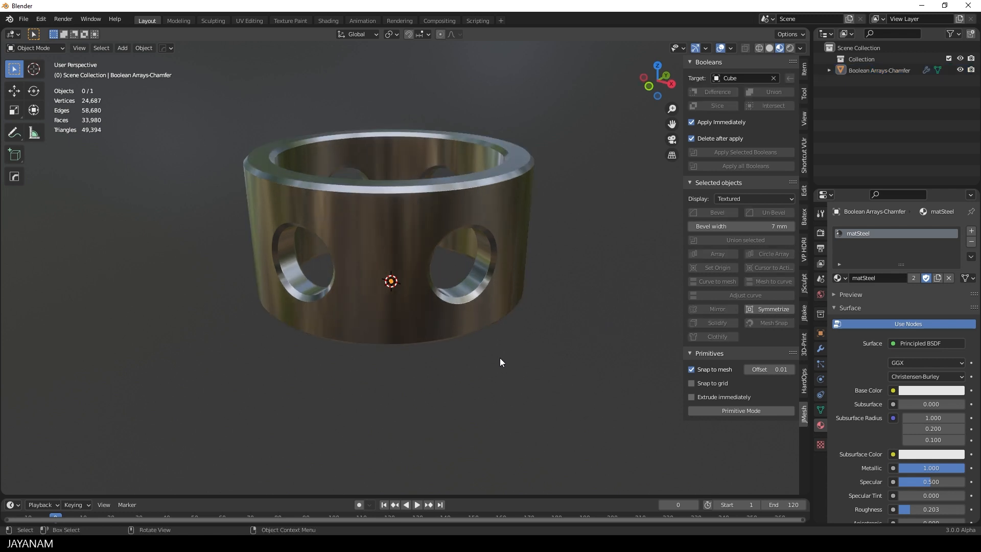
Orbit the view around the matSteel ring and its area light.
{"action": "left_click_drag", "start_coordinate": [501, 362], "coordinate": [561, 364]}
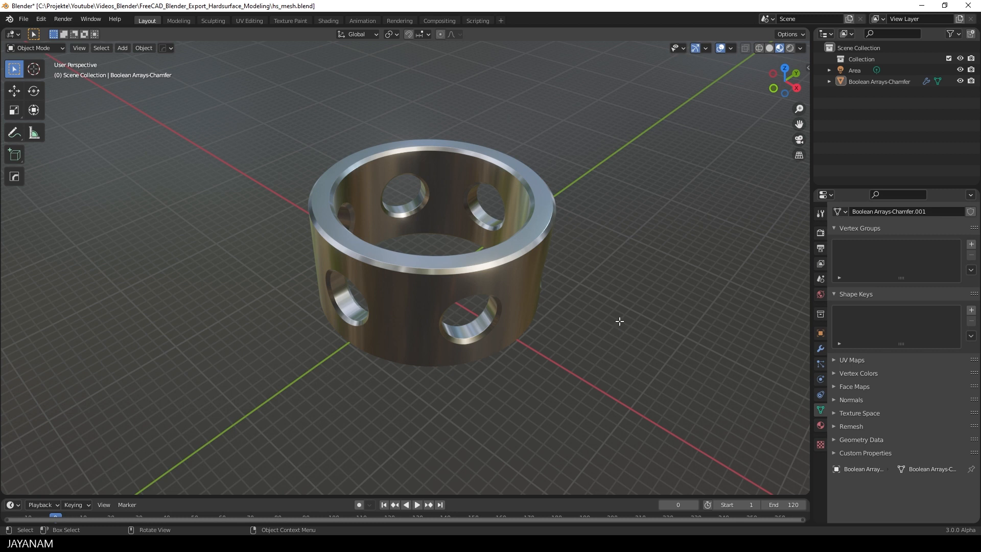
Run Tris to Quads on the whole ring mesh in Edit Mode.
{"action": "key", "text": "Tab"}
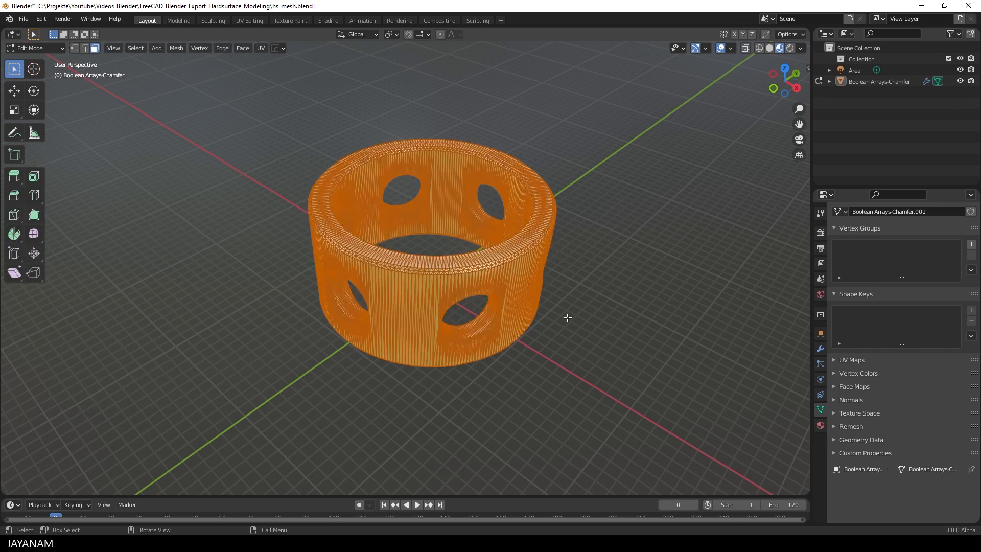
{"action": "type", "text": "tris"}
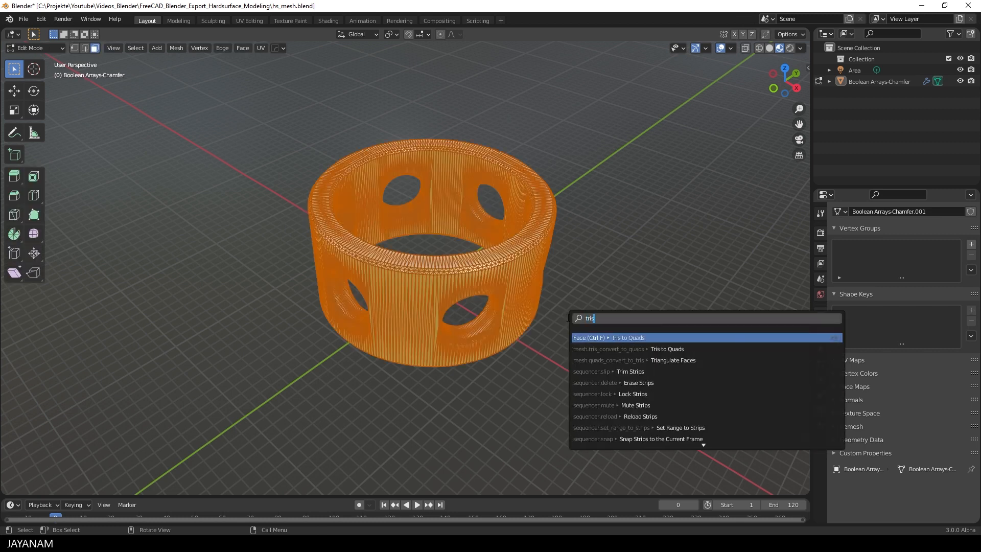
{"action": "left_click", "coordinate": [628, 337]}
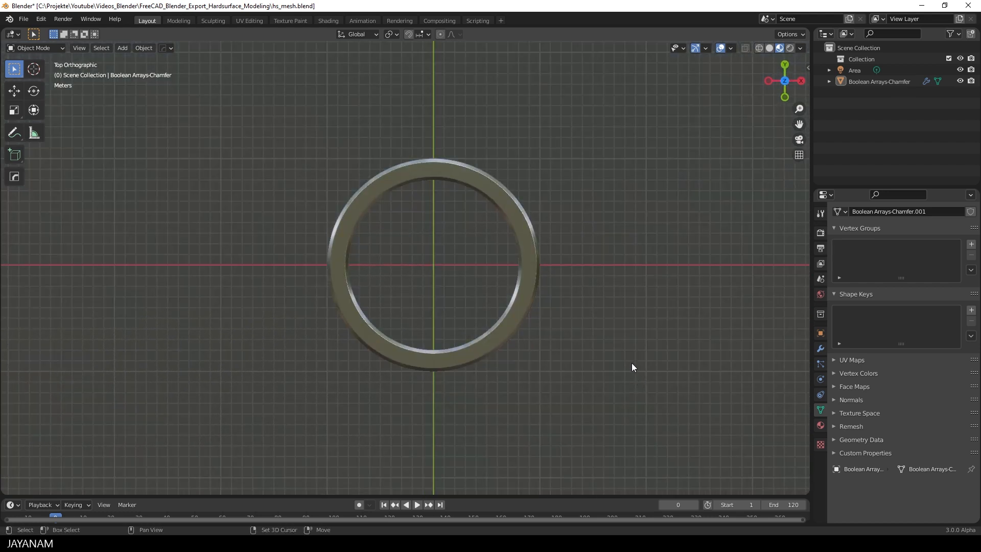
Pick a top face and shortest-path select around to gather the whole top rim loop.
{"action": "key", "text": "Tab"}
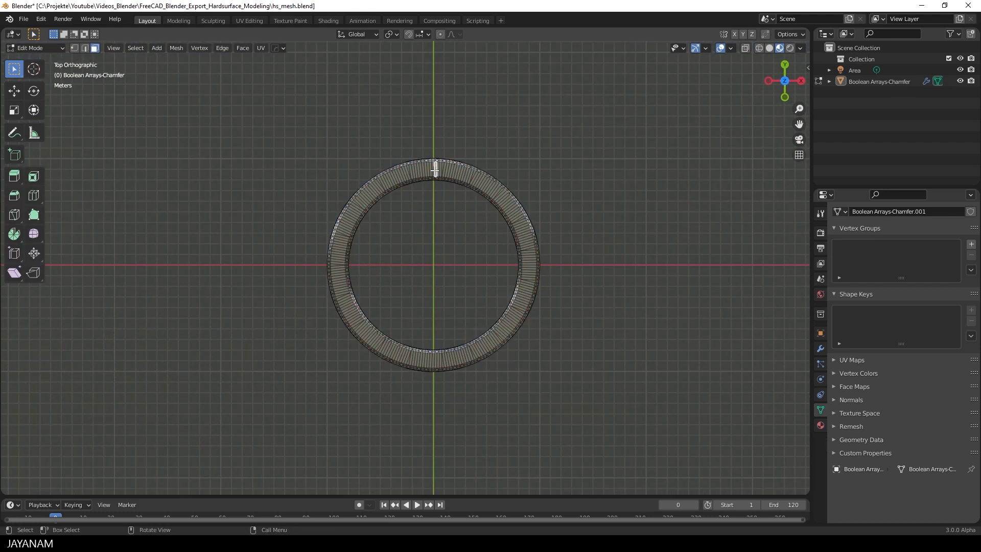
{"action": "left_click", "coordinate": [528, 272]}
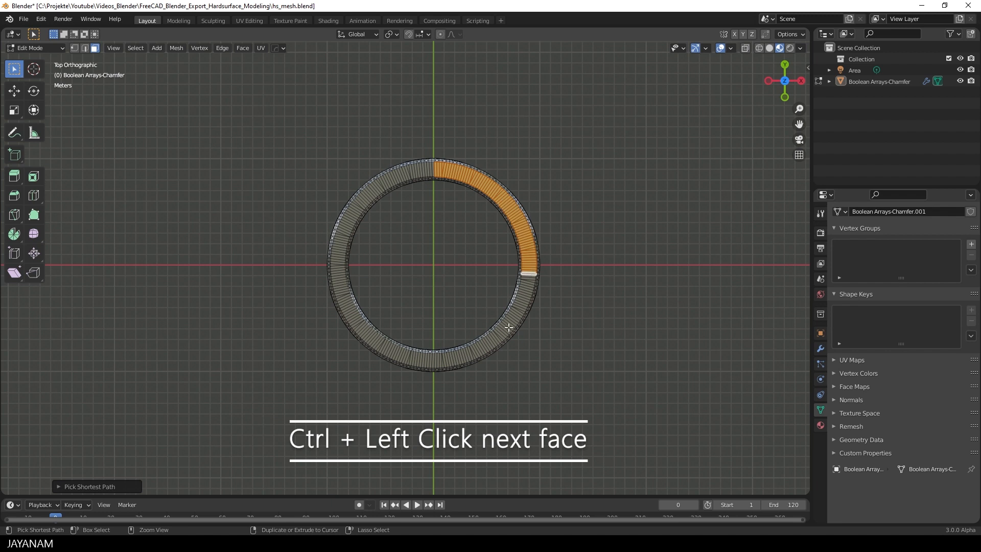
{"action": "left_click", "coordinate": [346, 309]}
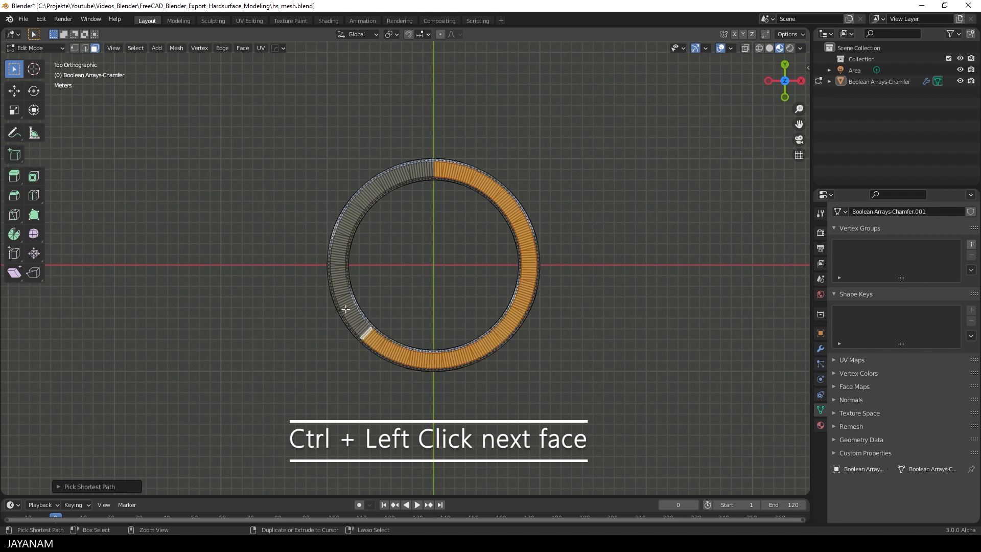
{"action": "left_click", "coordinate": [419, 169]}
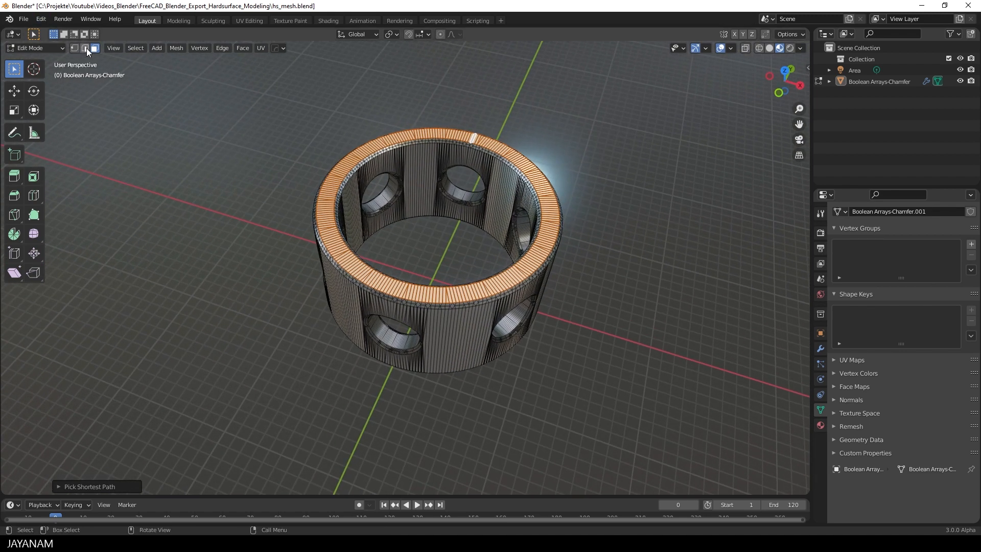
Dissolve the selected top rim faces with Ctrl+X into a few large flat faces.
{"action": "left_click", "coordinate": [87, 48]}
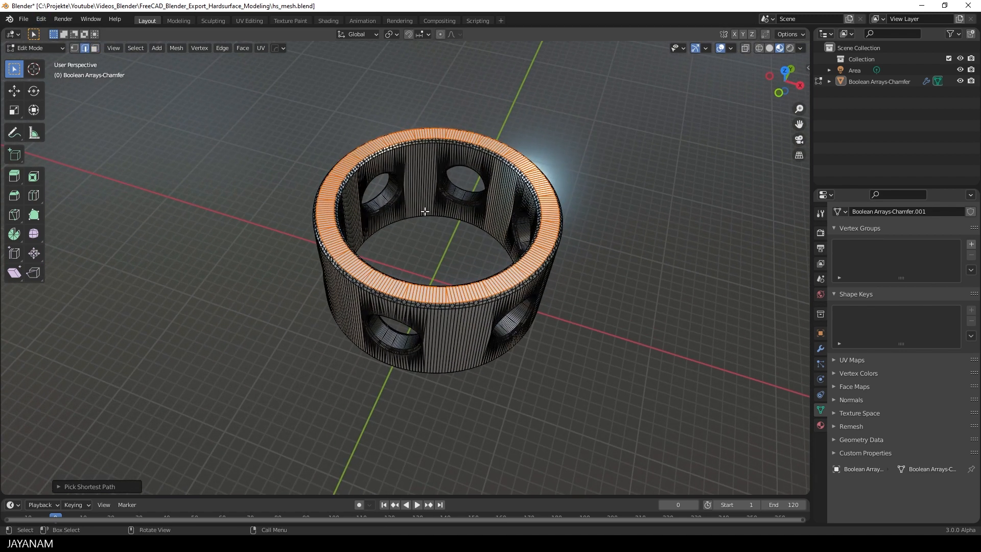
{"action": "key", "text": "Ctrl+X"}
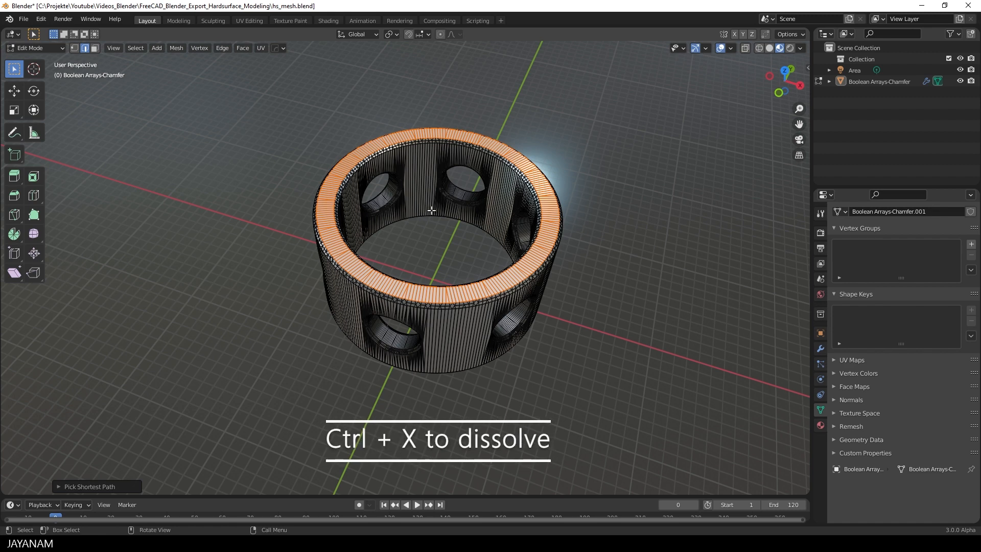
{"action": "key", "text": "Ctrl+X"}
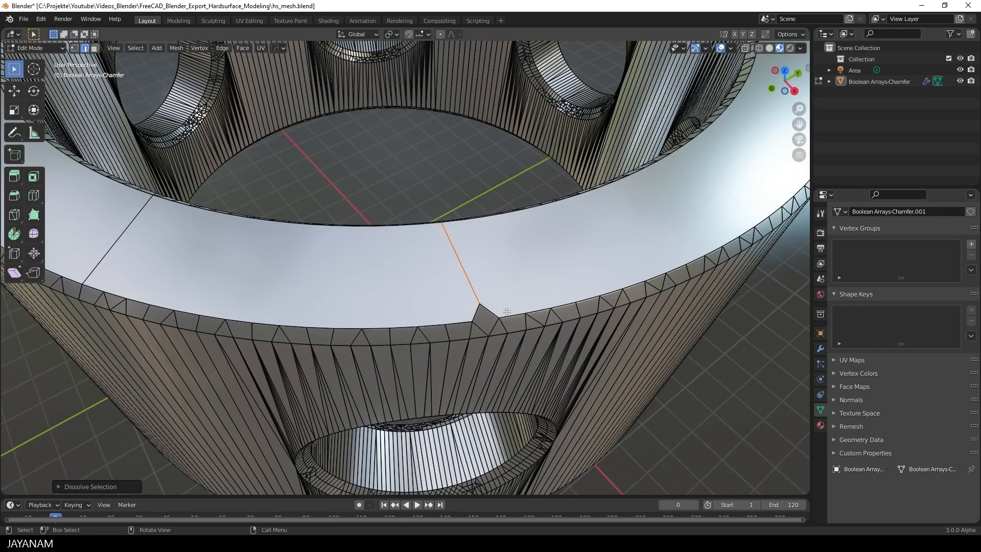
Join the two leftover top-rim vertices in Vertex select, then return to Object Mode.
{"action": "left_click", "coordinate": [76, 62]}
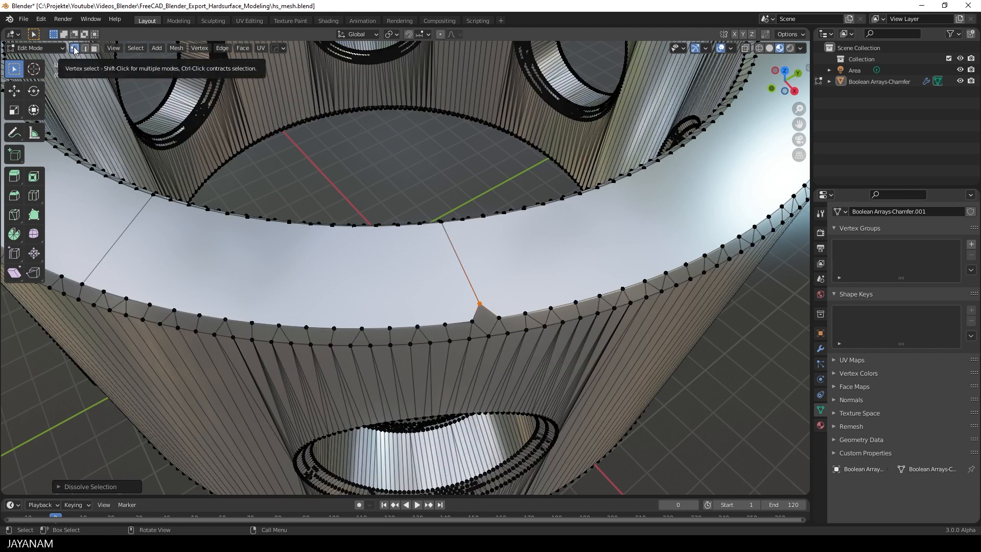
{"action": "key", "text": "j"}
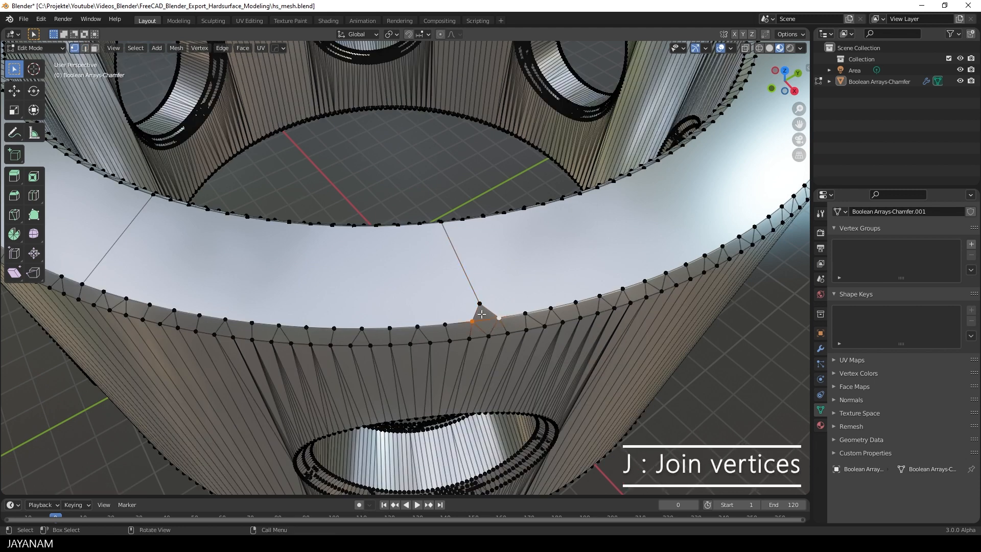
{"action": "key", "text": "ctrl+x"}
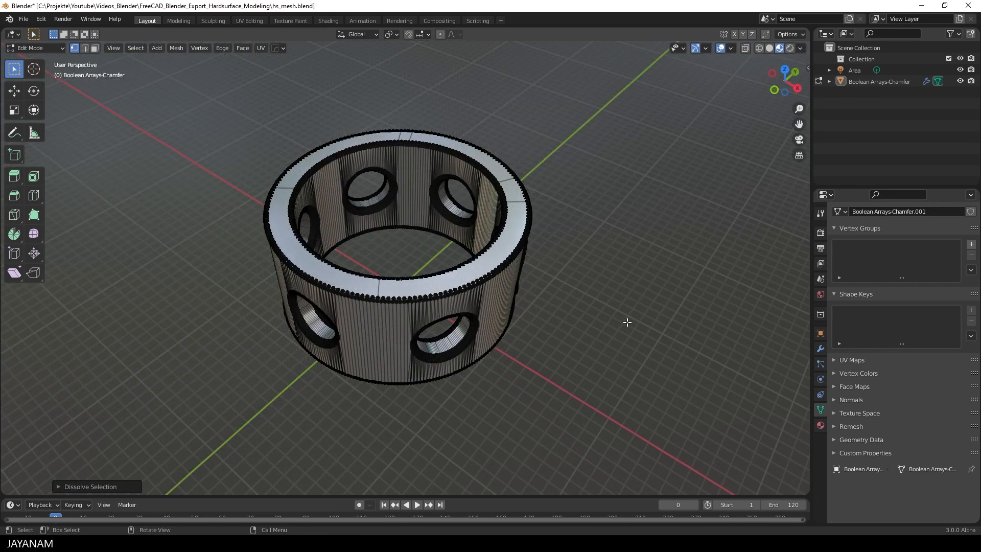
{"action": "key", "text": "Tab"}
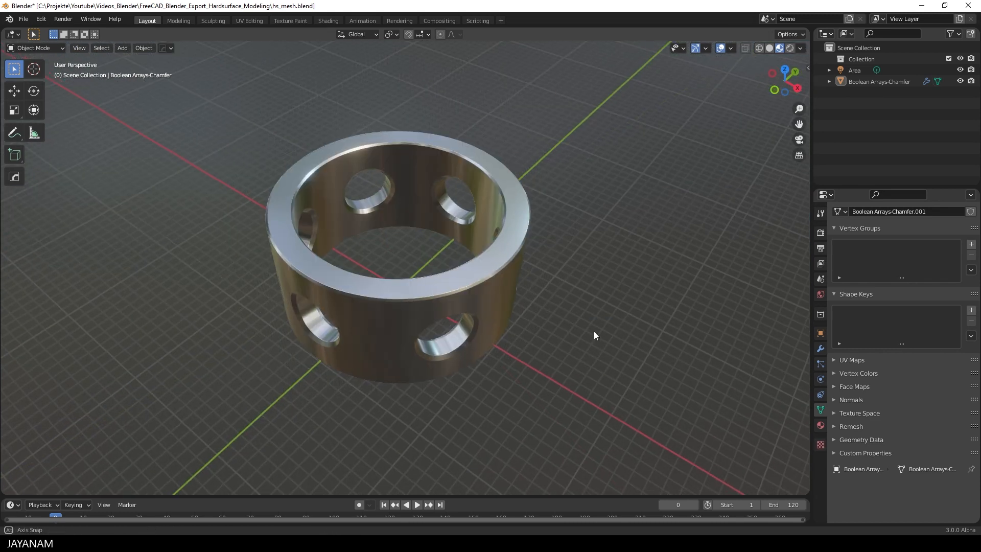